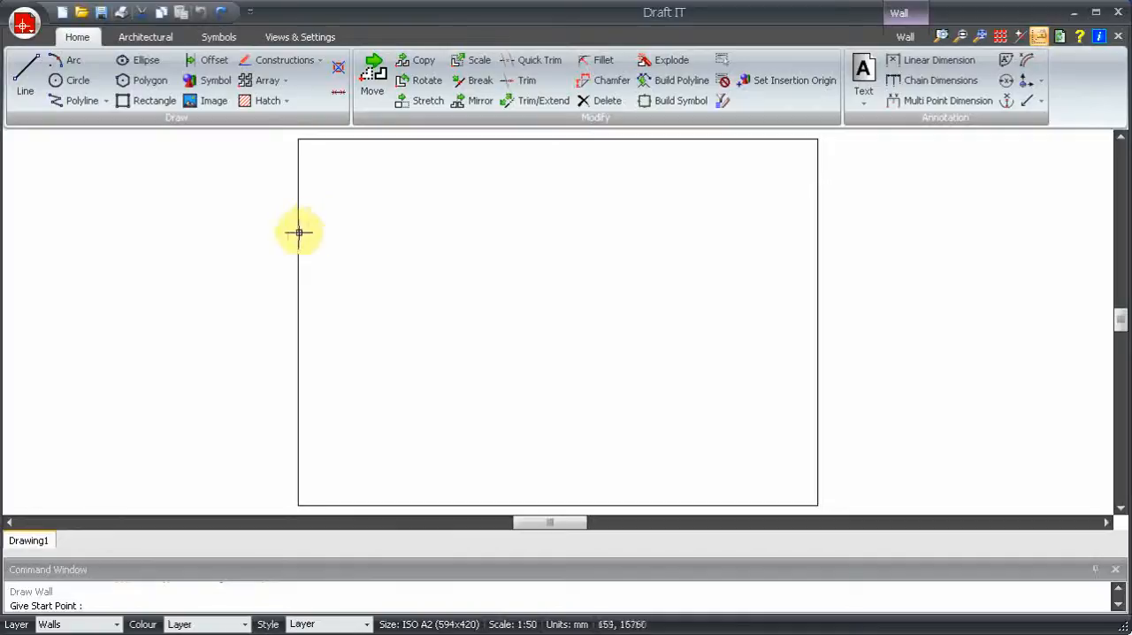
Choose Brick & Block Cavity as the wall type and begin drawing walls
left_click(145, 36)
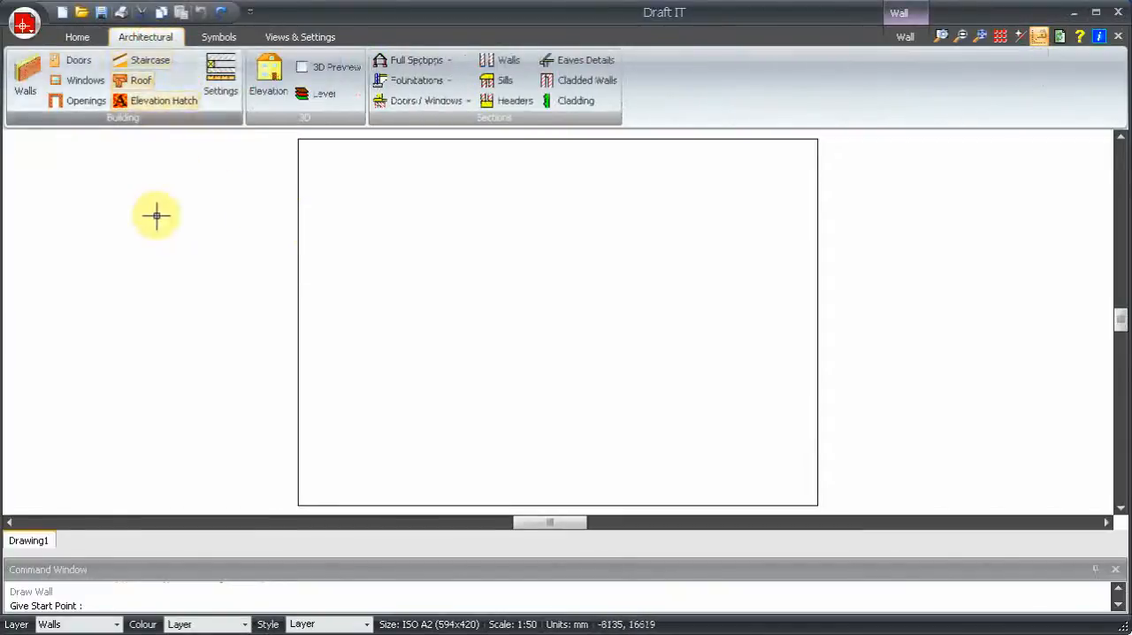
left_click(220, 92)
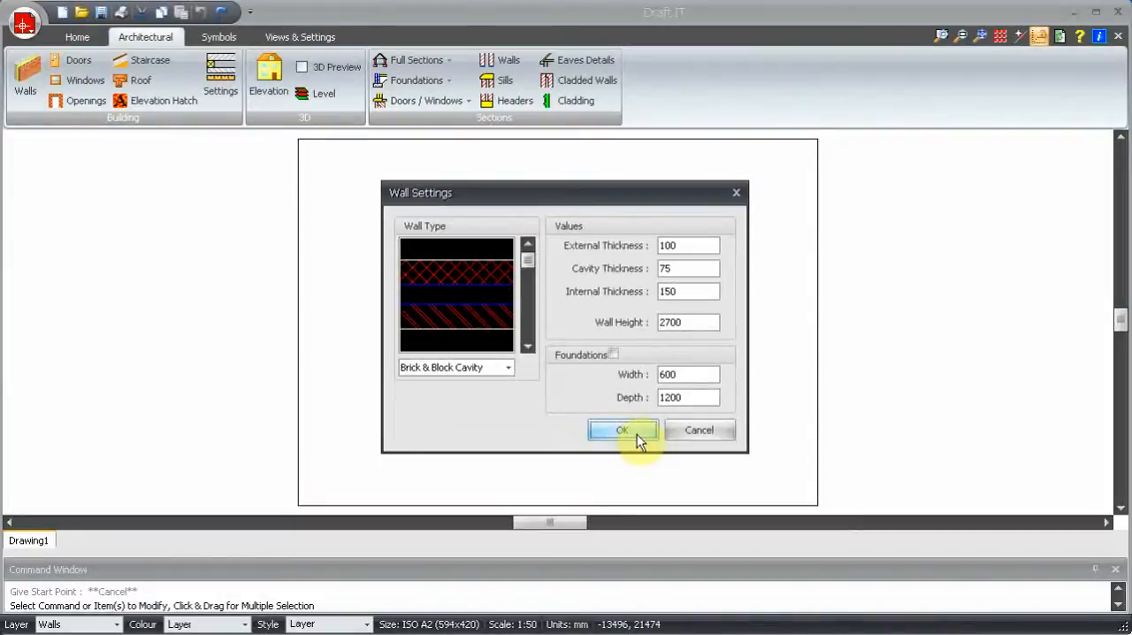
left_click(622, 430)
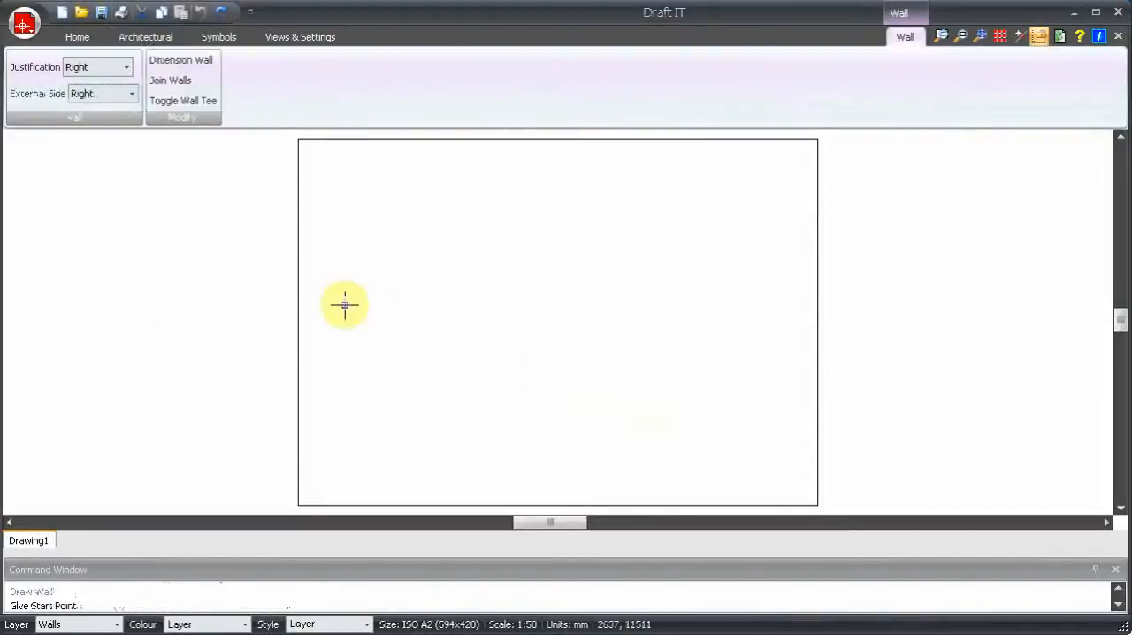
Draw the outer cavity walls from the start point, with a 10500 downward wall, a rightward wall and the next corner
left_click(345, 304)
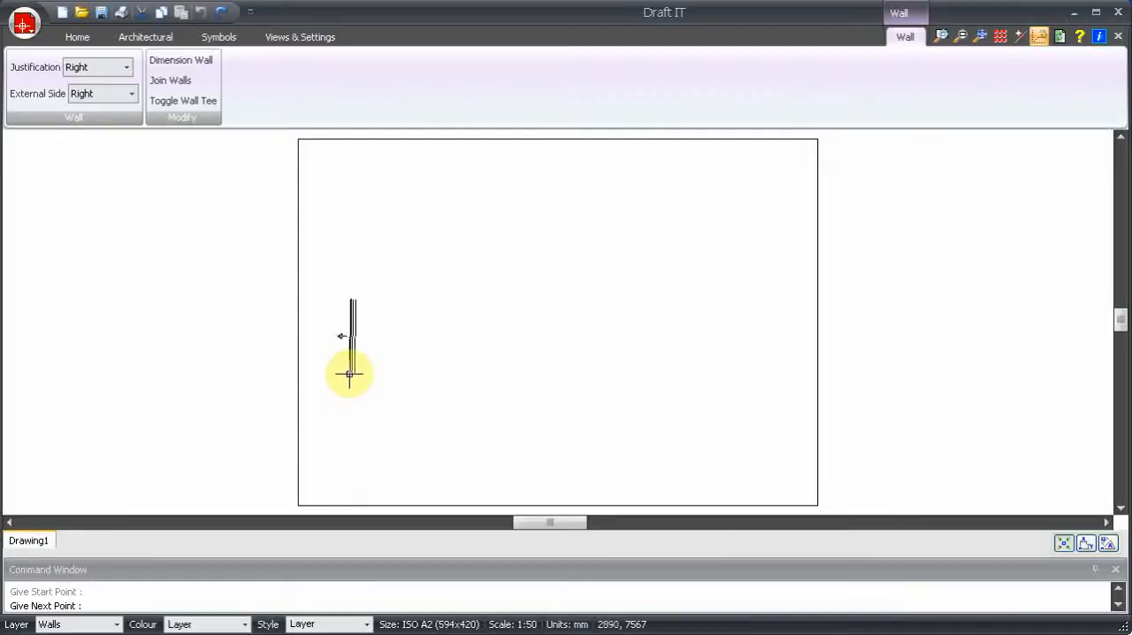
left_click(350, 373)
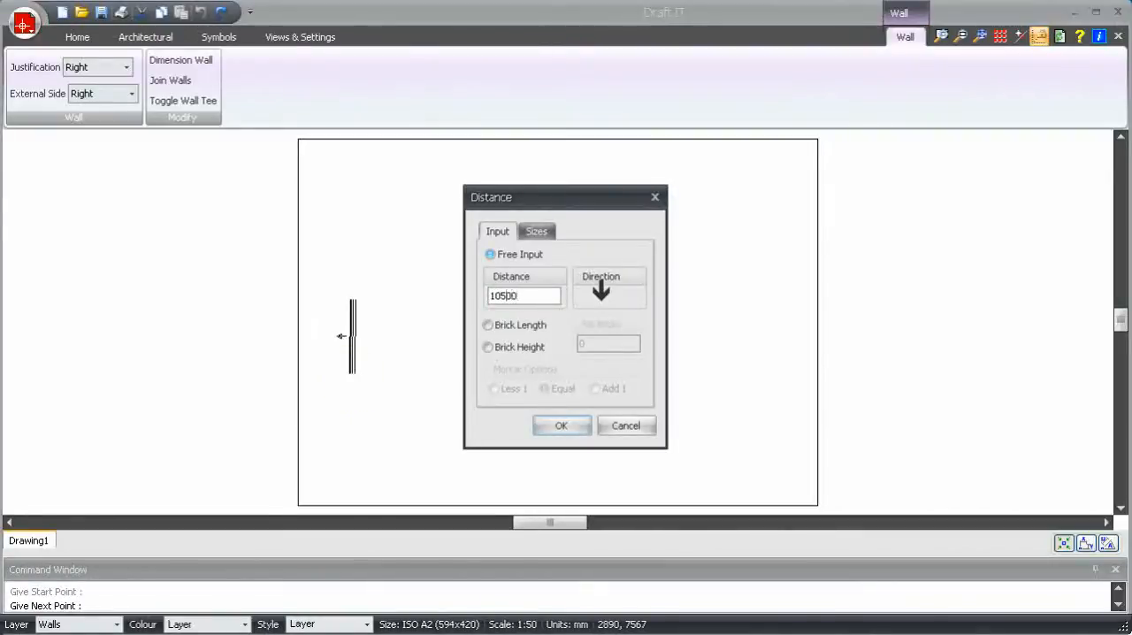
left_click(561, 424)
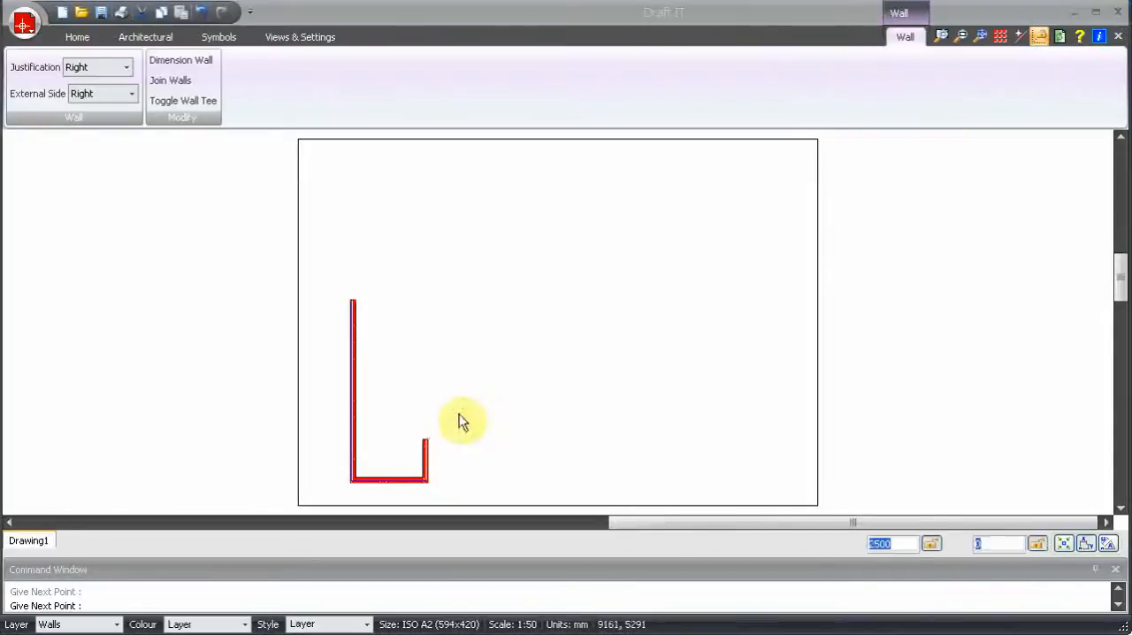
left_click(459, 438)
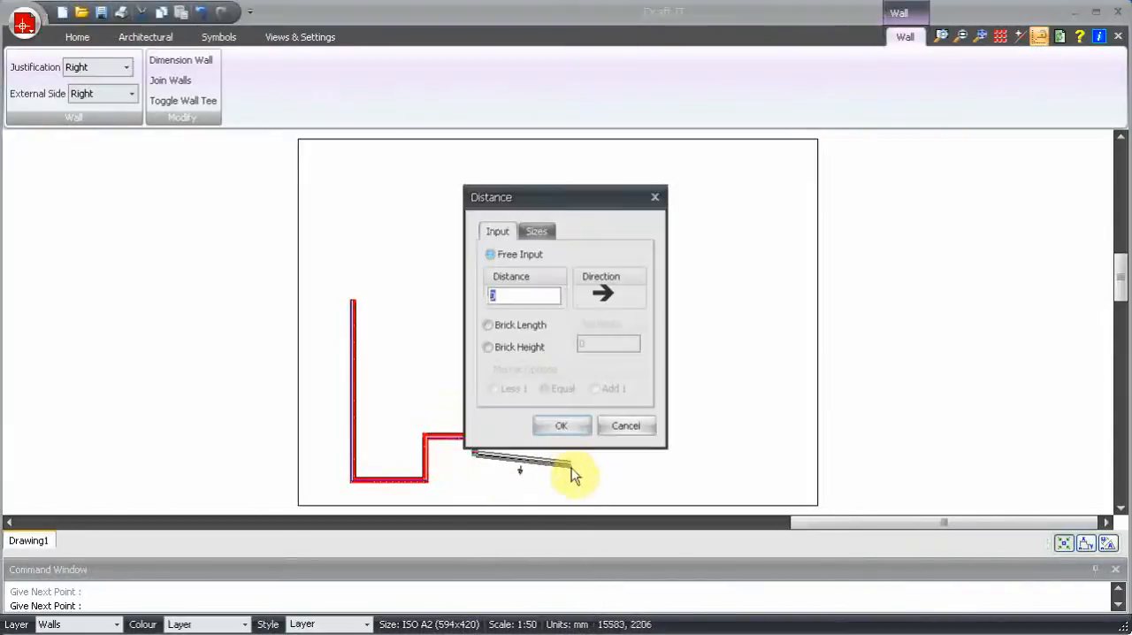
left_click(561, 424)
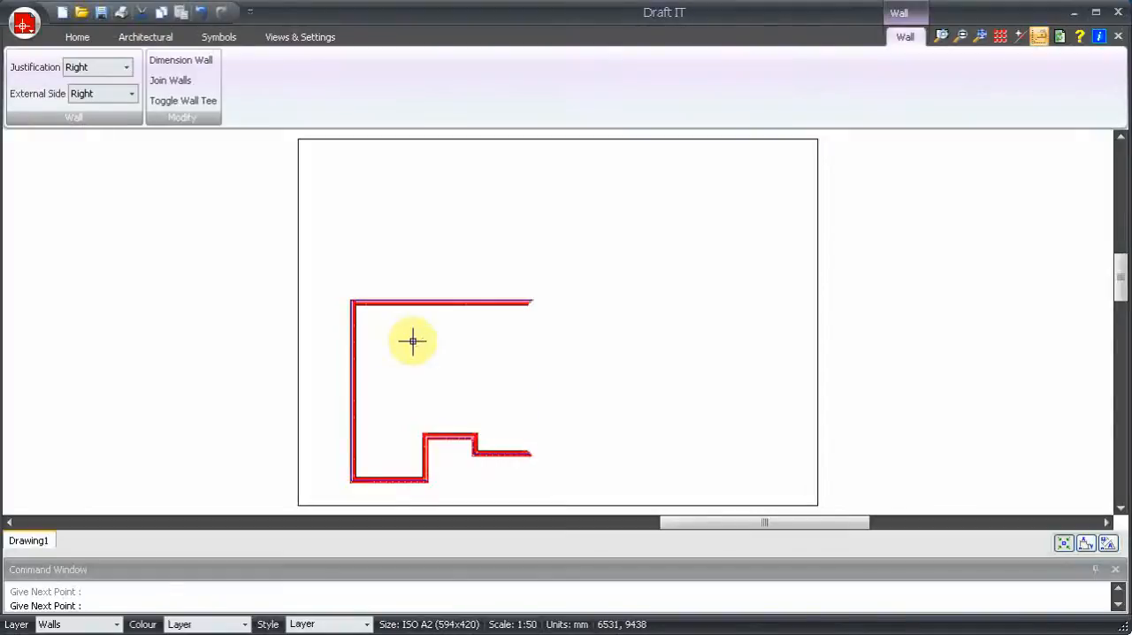
left_click(145, 36)
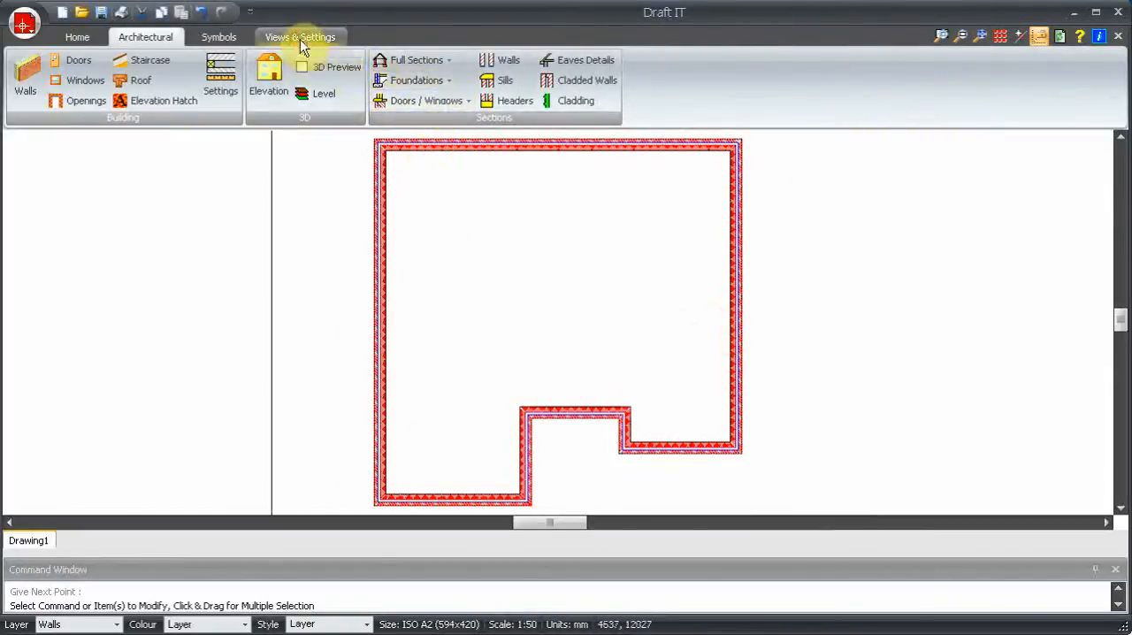
Switch off wall hatching in Views & Settings and return to the Architectural tools
left_click(301, 35)
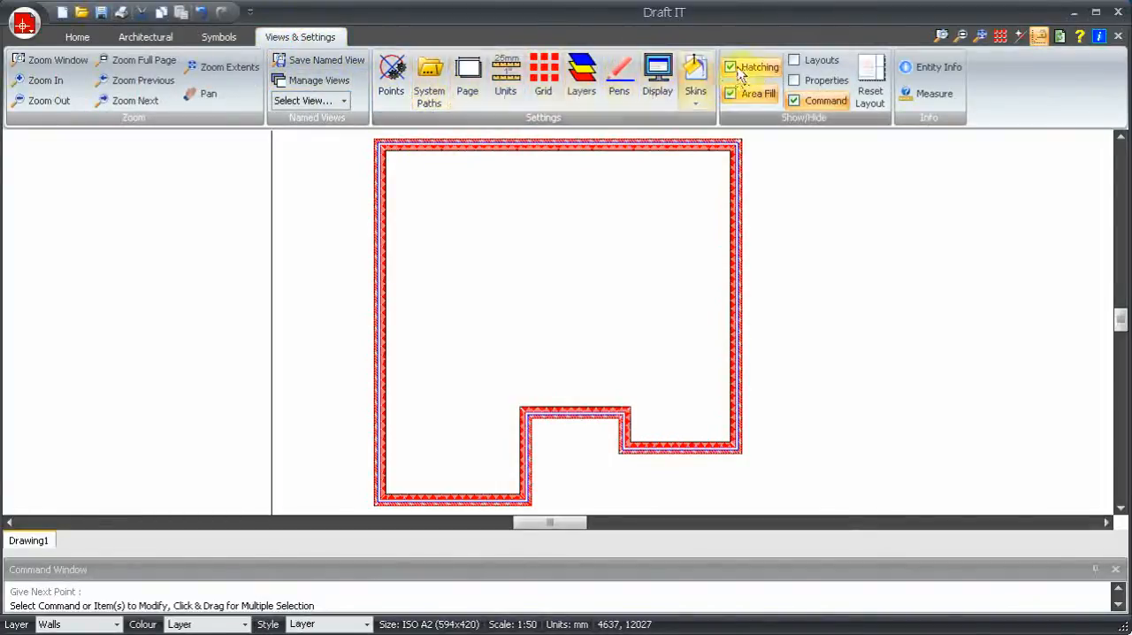
left_click(730, 67)
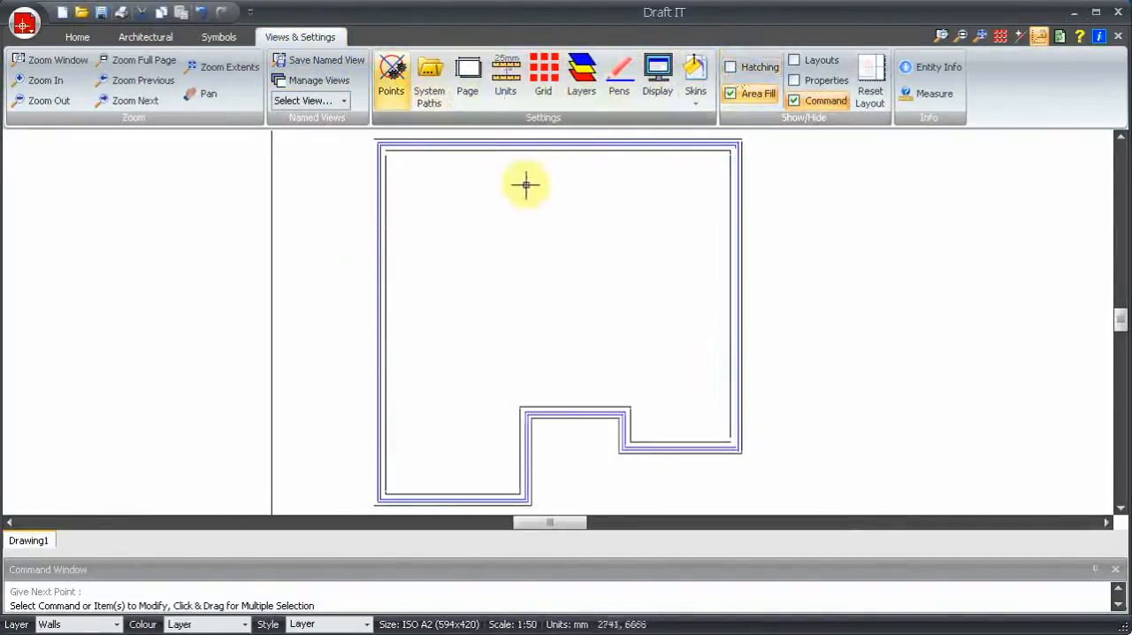
left_click(145, 36)
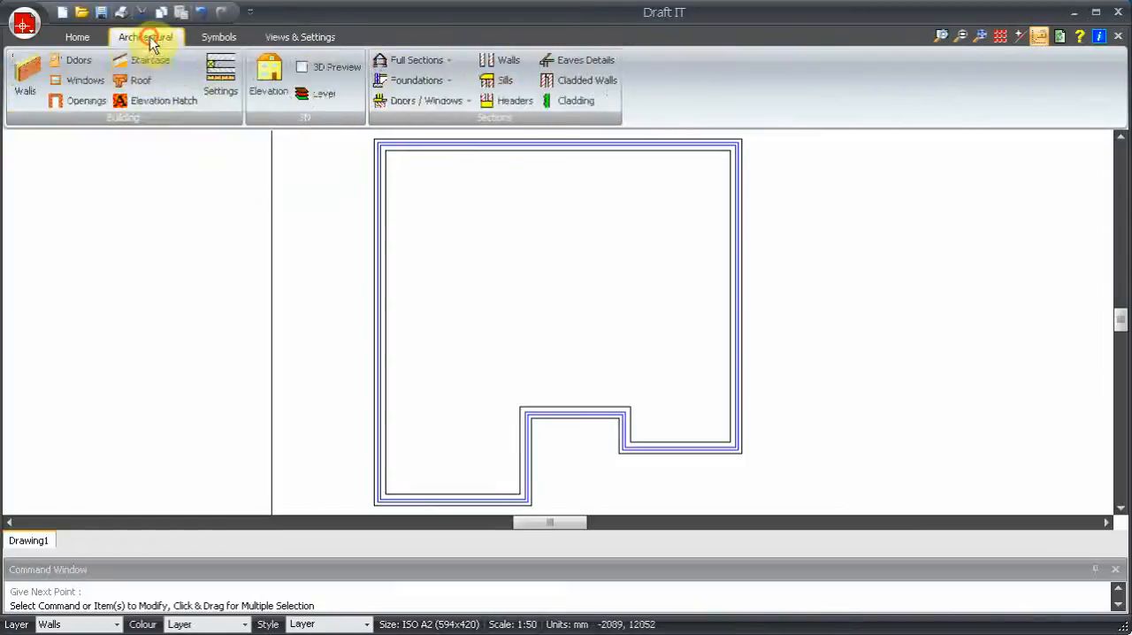
Draw a block internal wall, then a brick internal wall, dividing the plan into three rooms
left_click(25, 80)
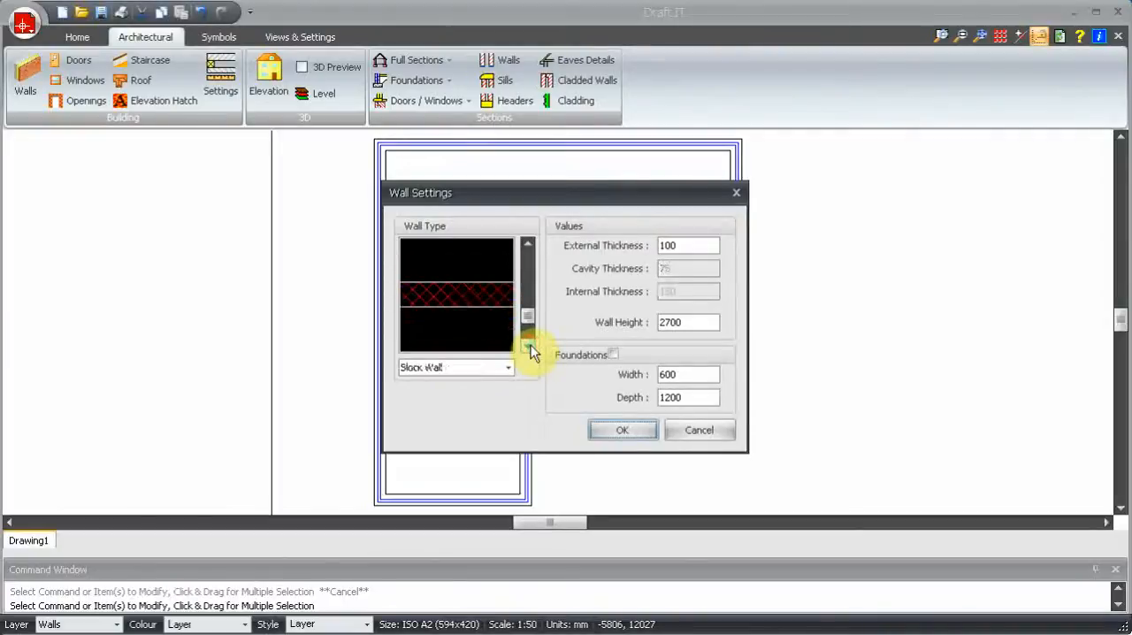
left_click(622, 430)
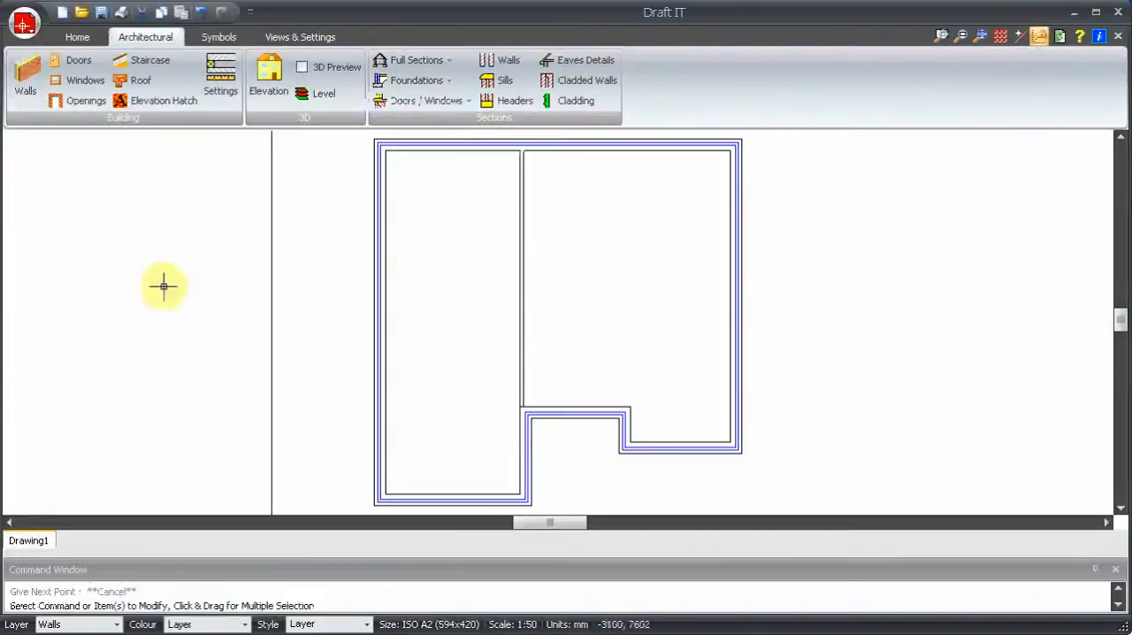
left_click(220, 80)
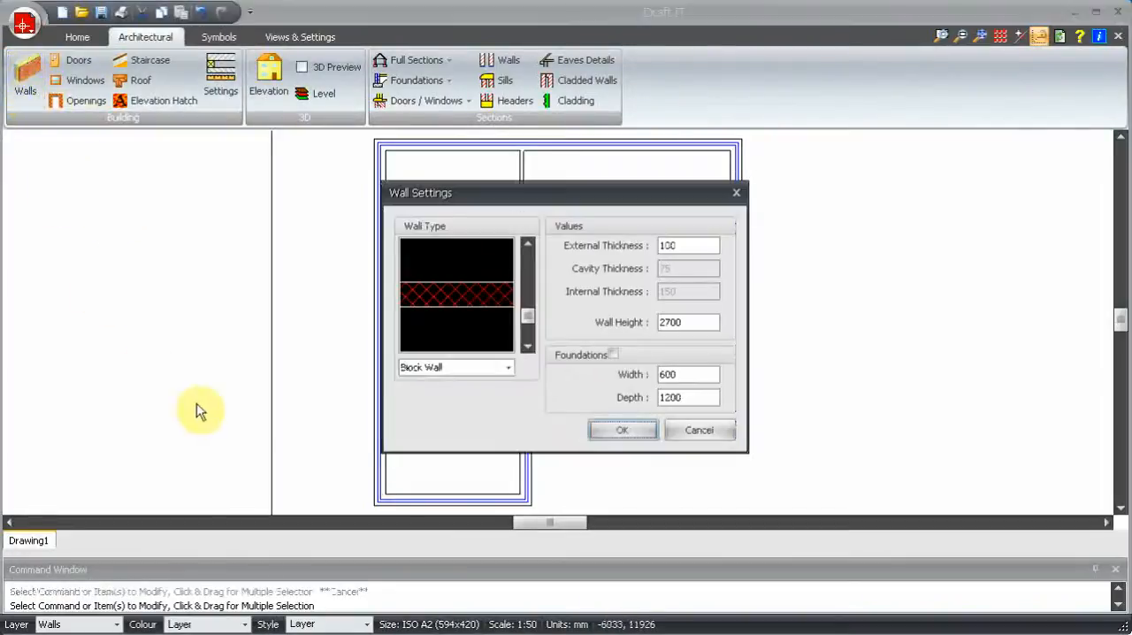
left_click(622, 429)
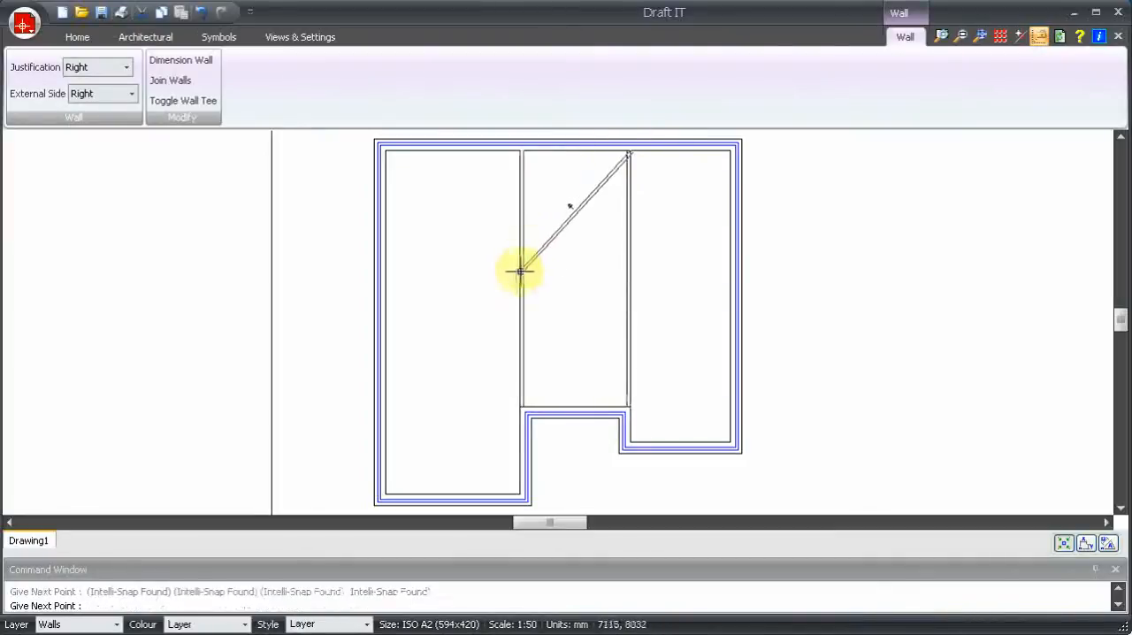
left_click(145, 36)
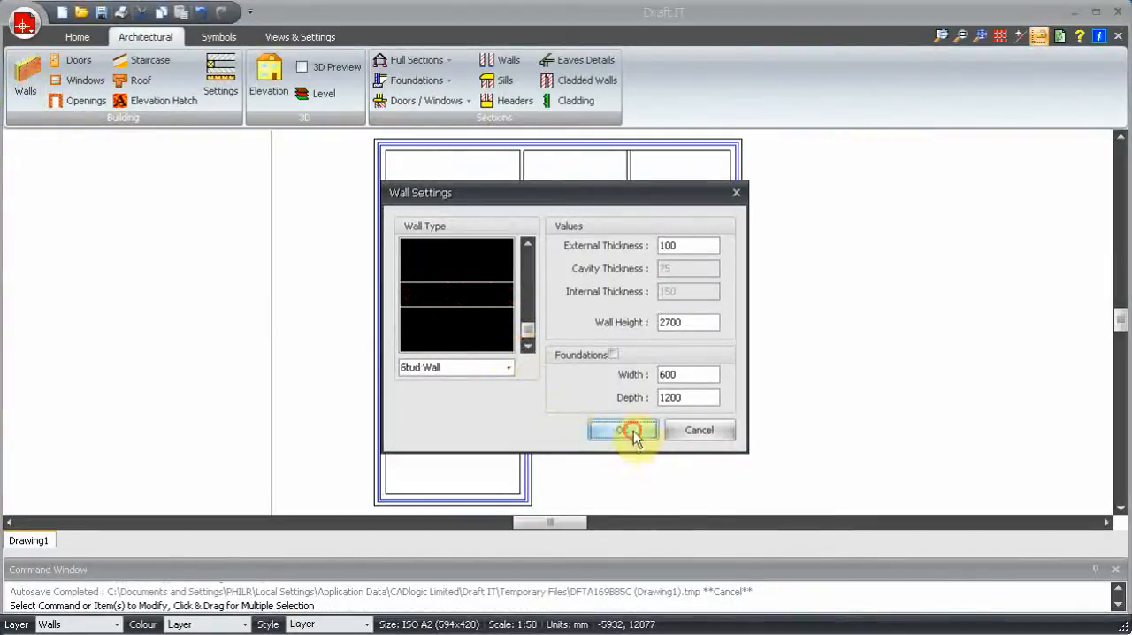
Start a left-justified stud partition wall at an exact offset inside the left room
left_click(622, 430)
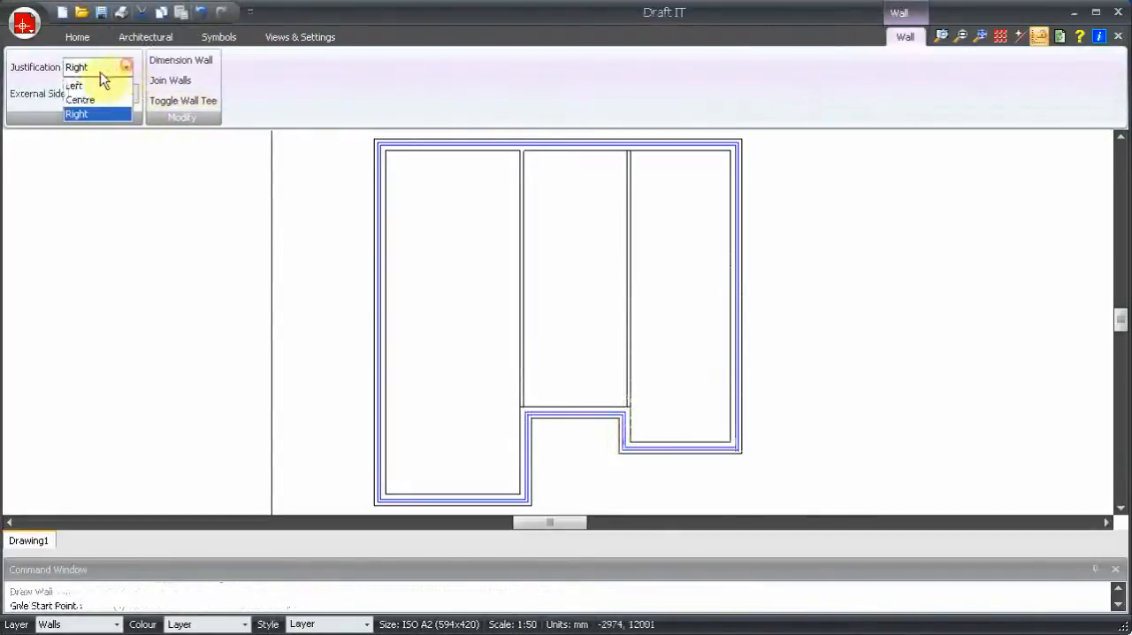
left_click(74, 85)
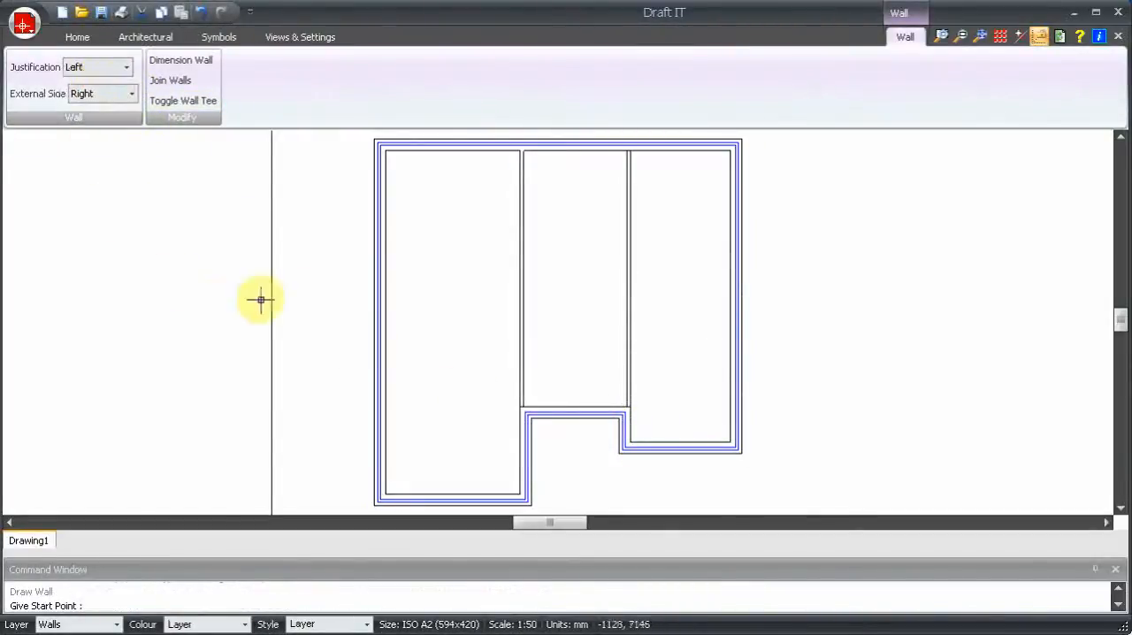
mouse_move(385, 150)
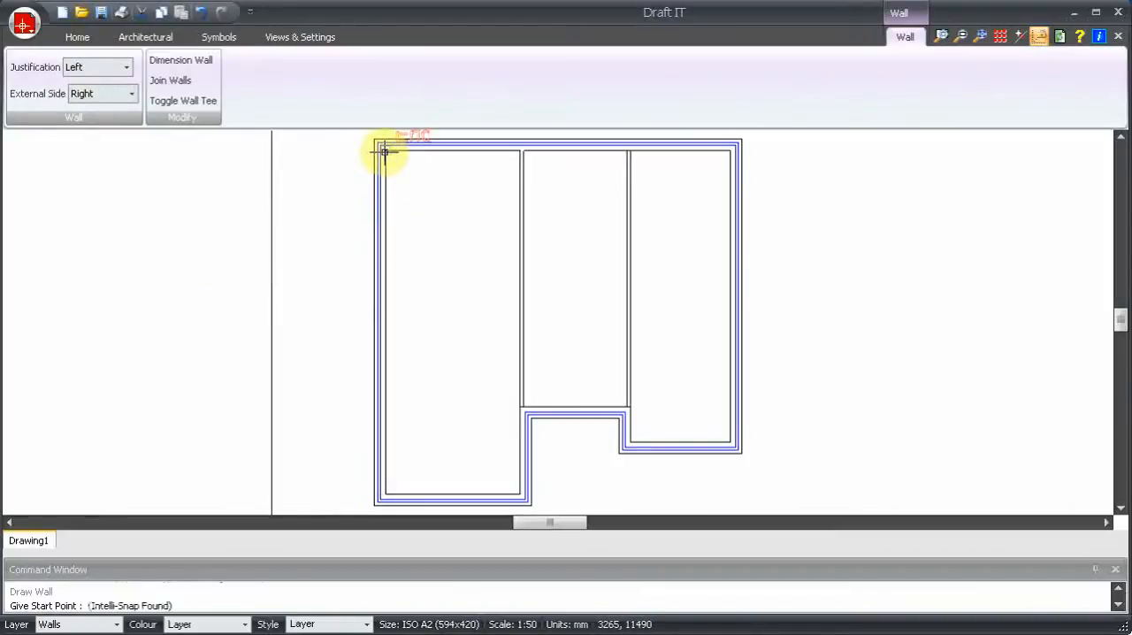
mouse_move(410, 219)
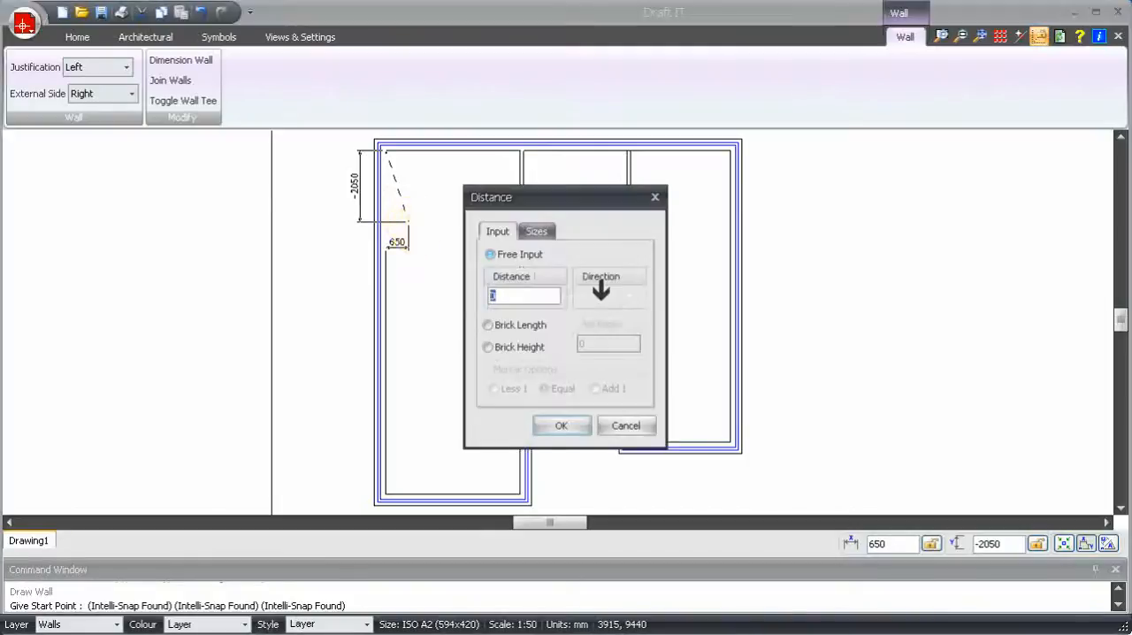
left_click(560, 424)
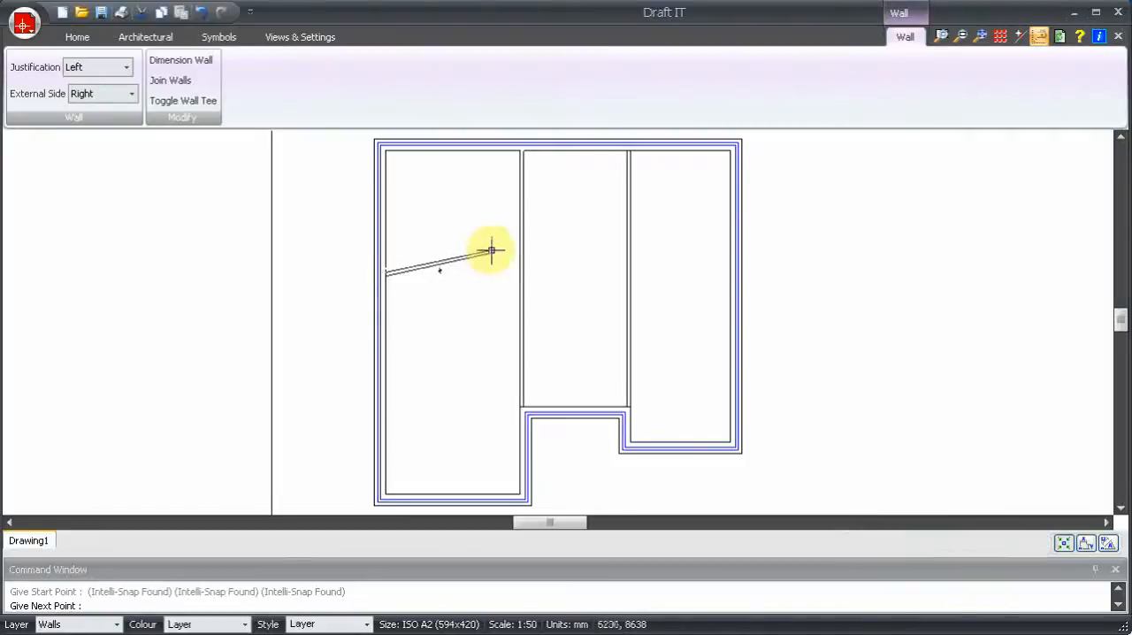
mouse_move(500, 251)
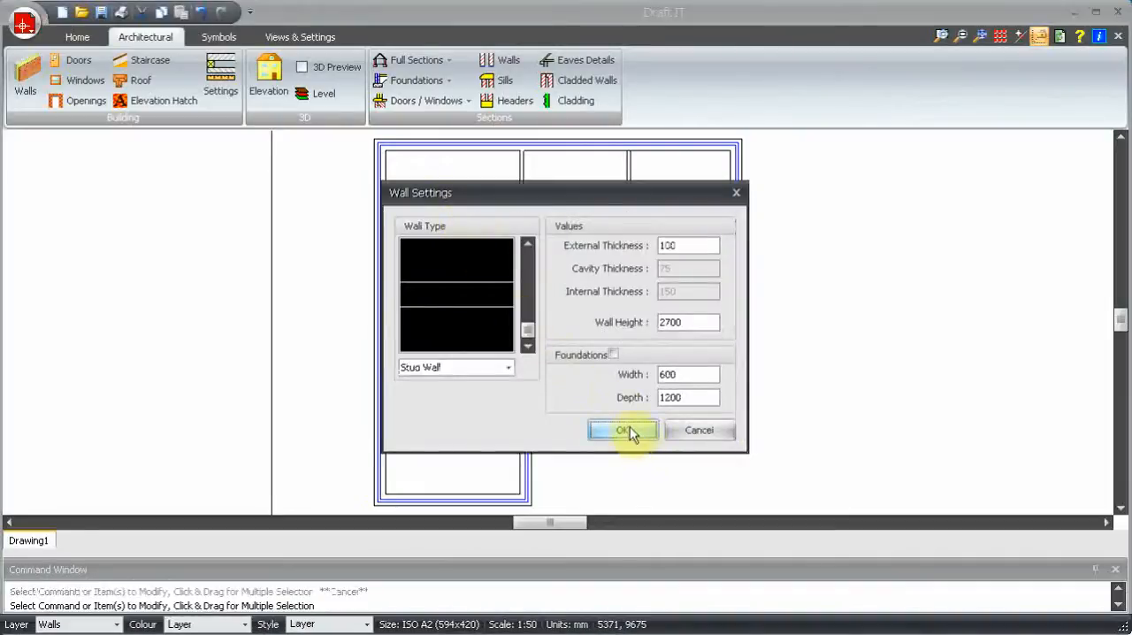
Confirm the stud wall type and a 250 downward offset for the partition start
left_click(622, 430)
type("250")
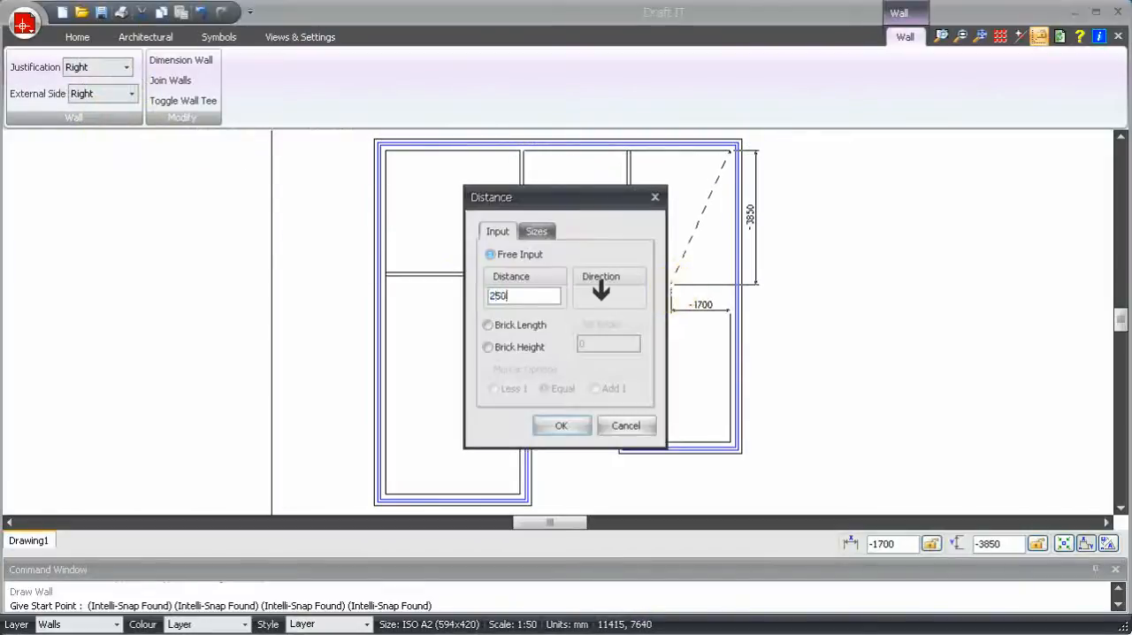
left_click(560, 424)
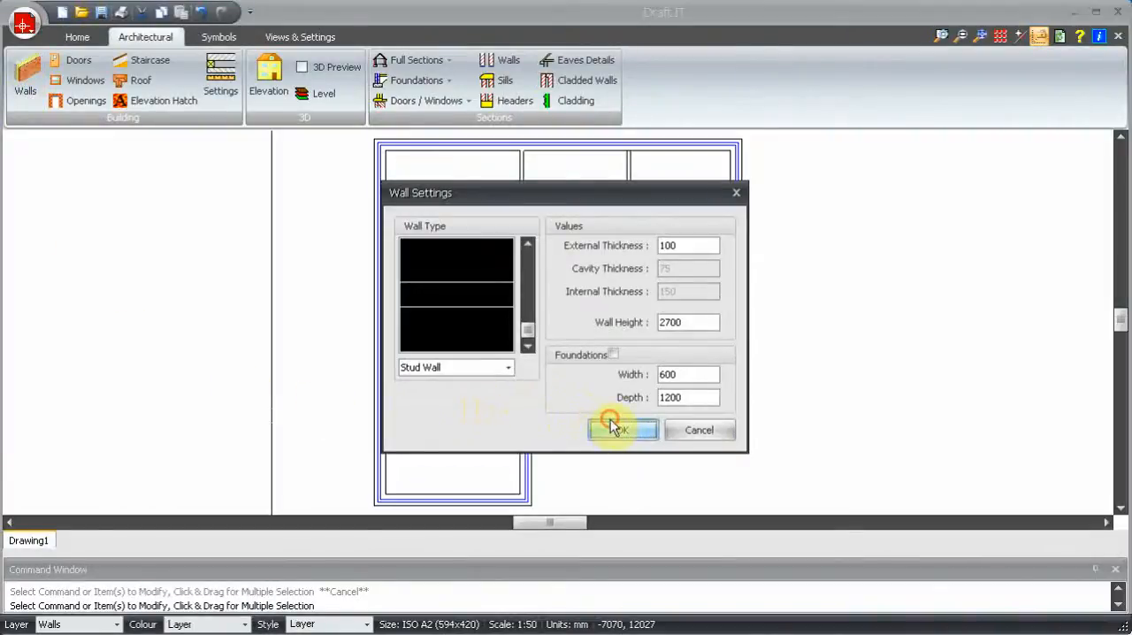
Draw a stud partition across the middle room, then begin another justified partition in its upper space
left_click(619, 430)
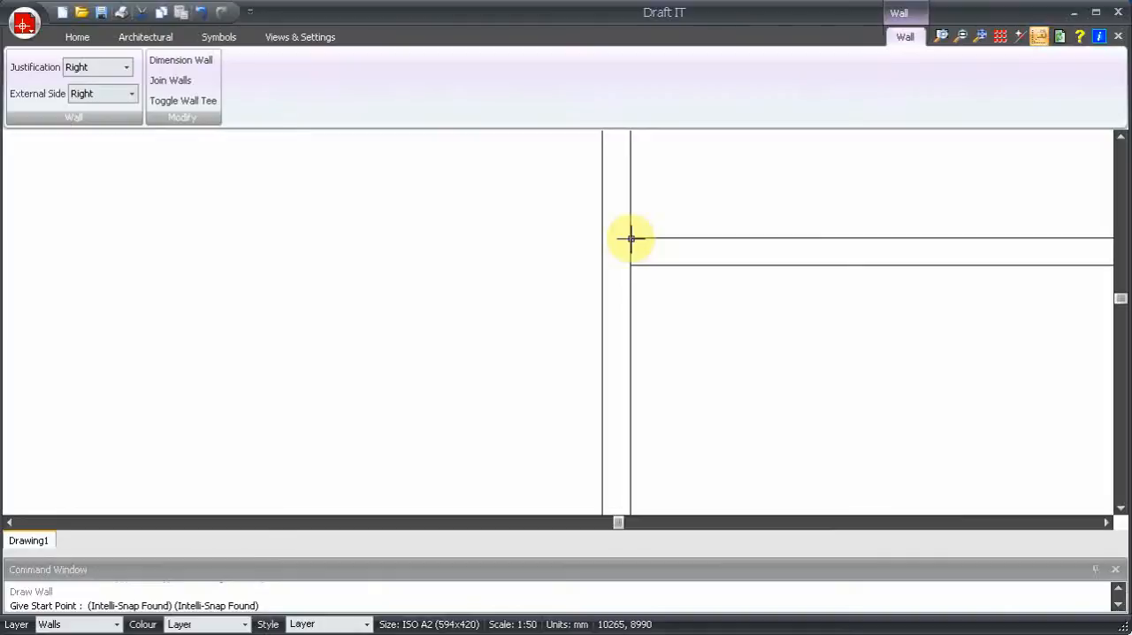
mouse_move(630, 238)
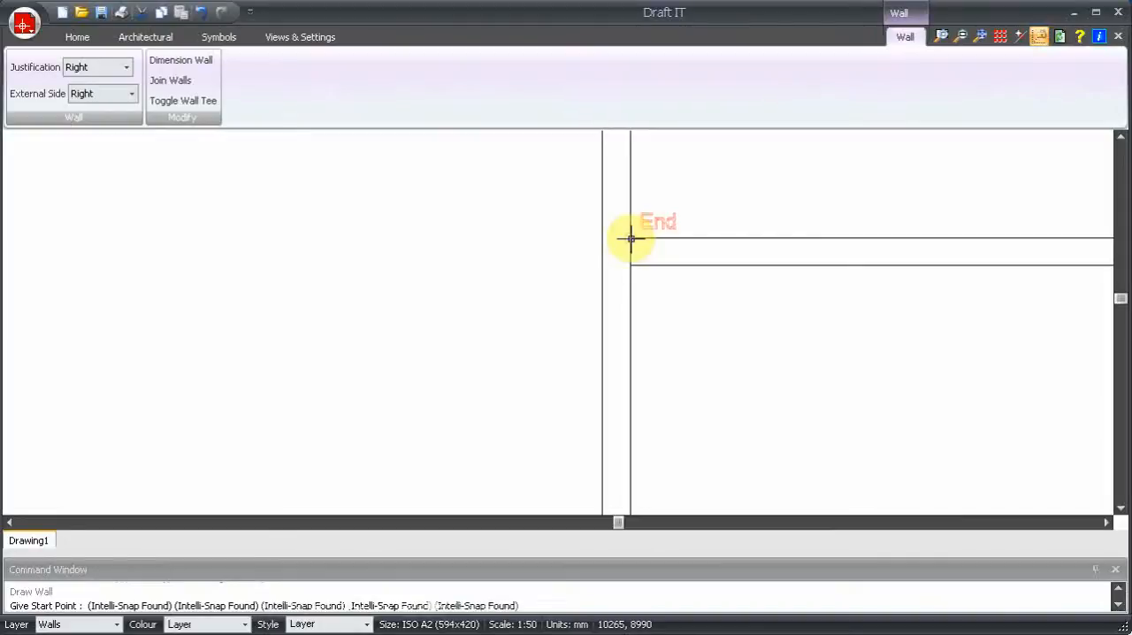
mouse_move(534, 312)
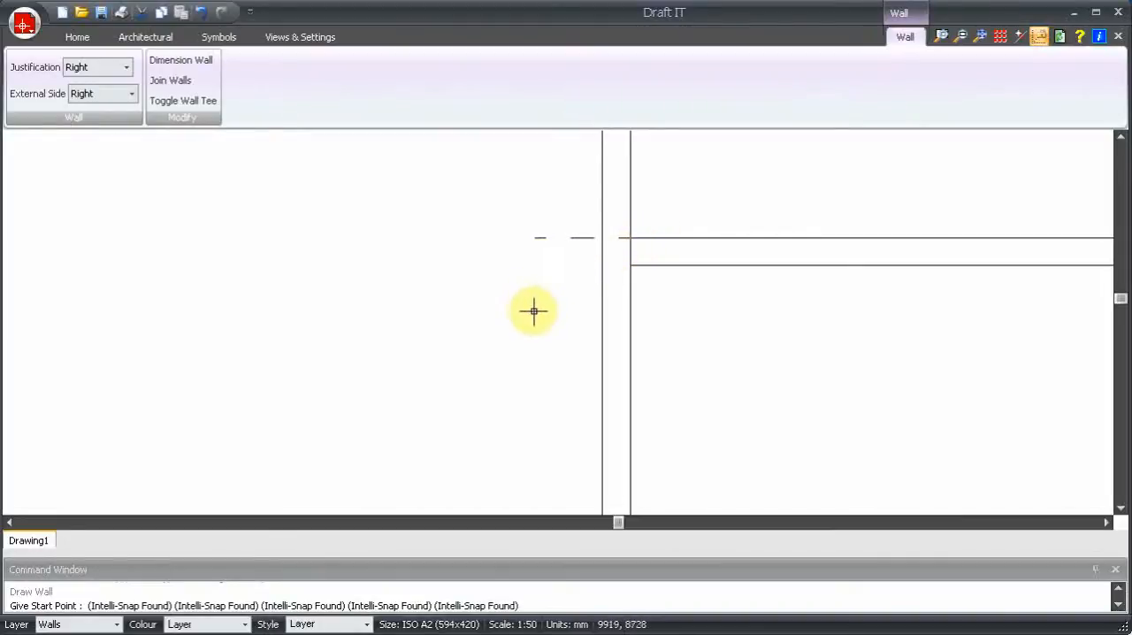
mouse_move(541, 308)
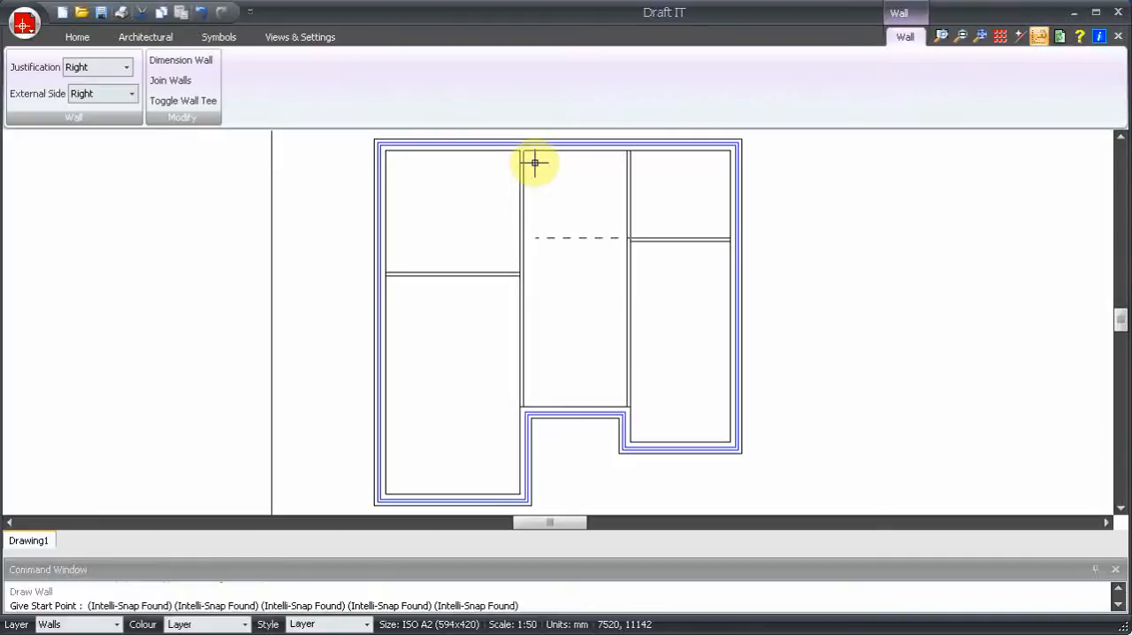
mouse_move(597, 155)
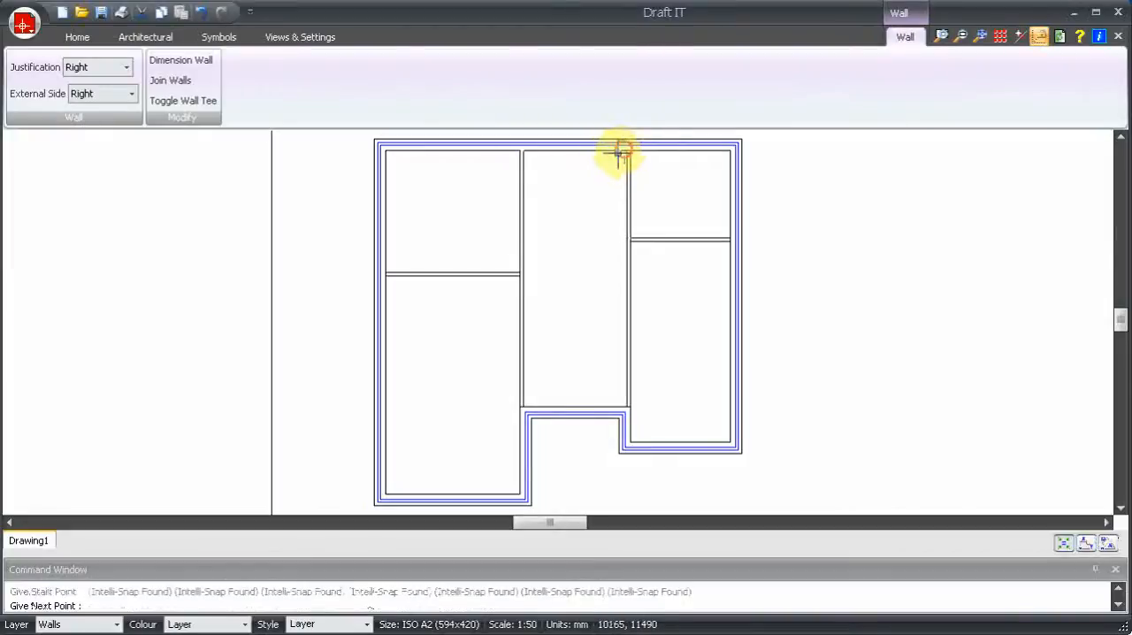
mouse_move(523, 240)
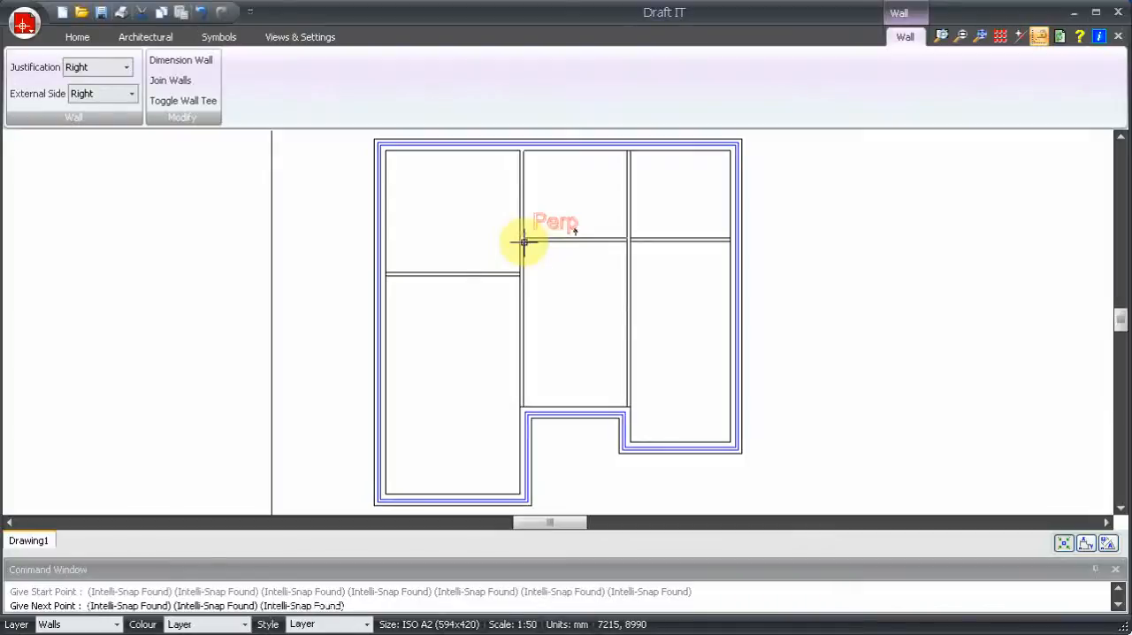
left_click(145, 36)
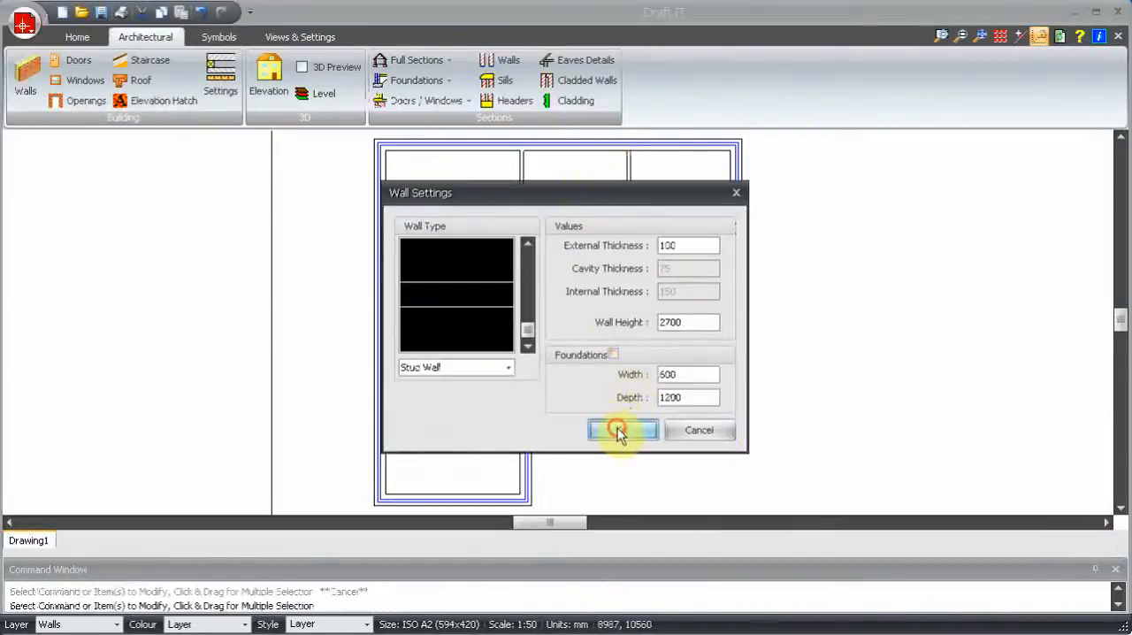
left_click(622, 429)
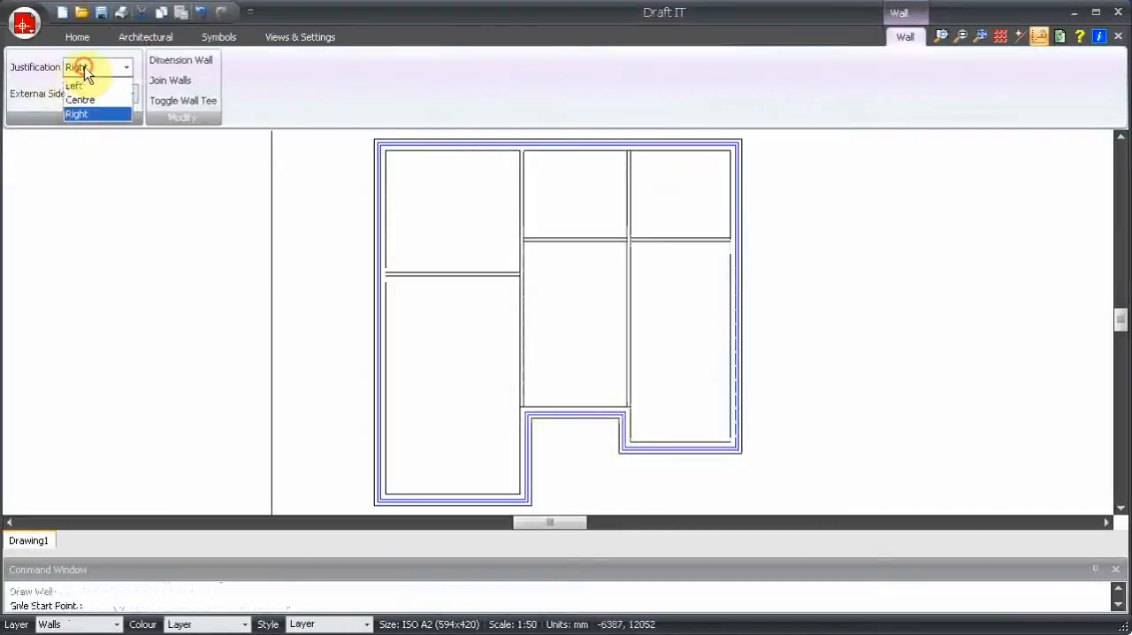
left_click(80, 99)
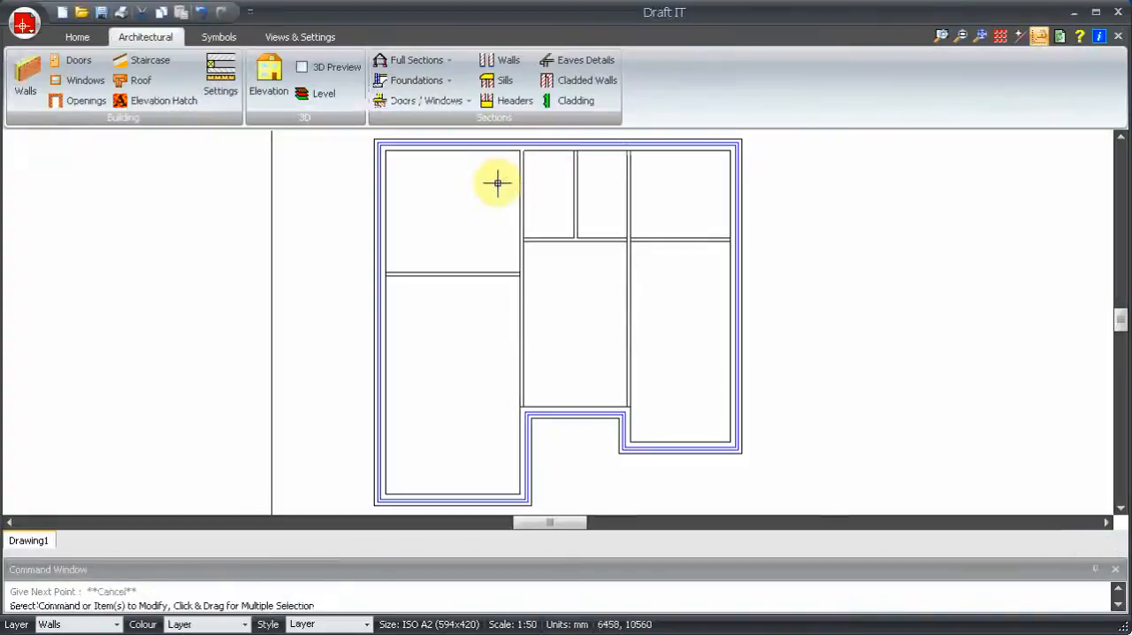
Set the linear cursor increment to 25 mm in the Units settings
left_click(299, 36)
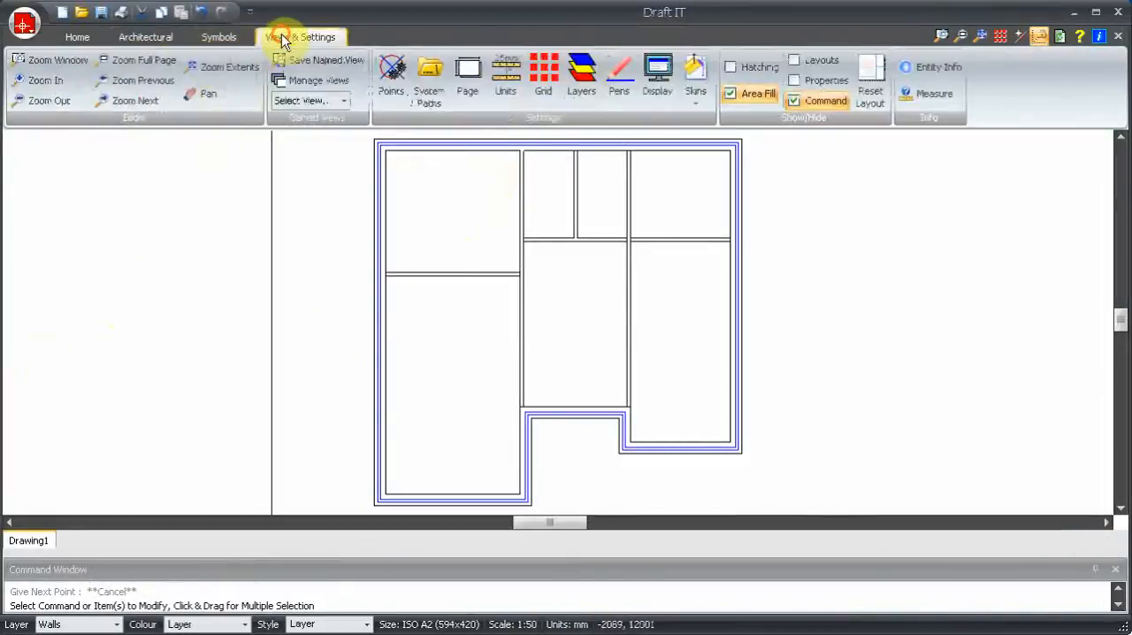
left_click(505, 74)
type("2")
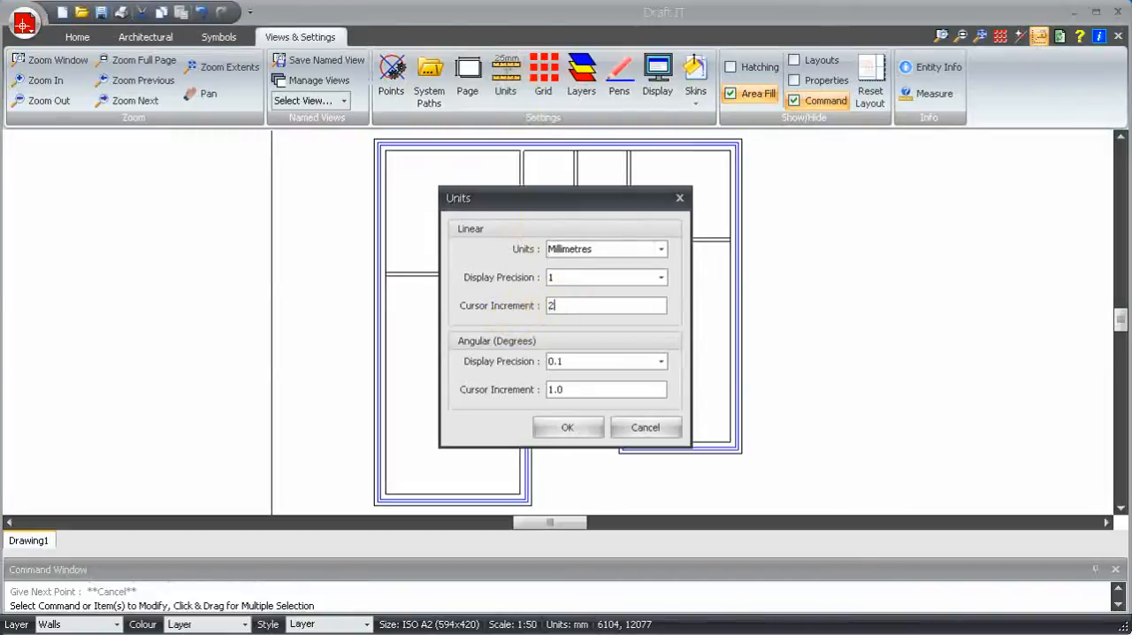
type("5")
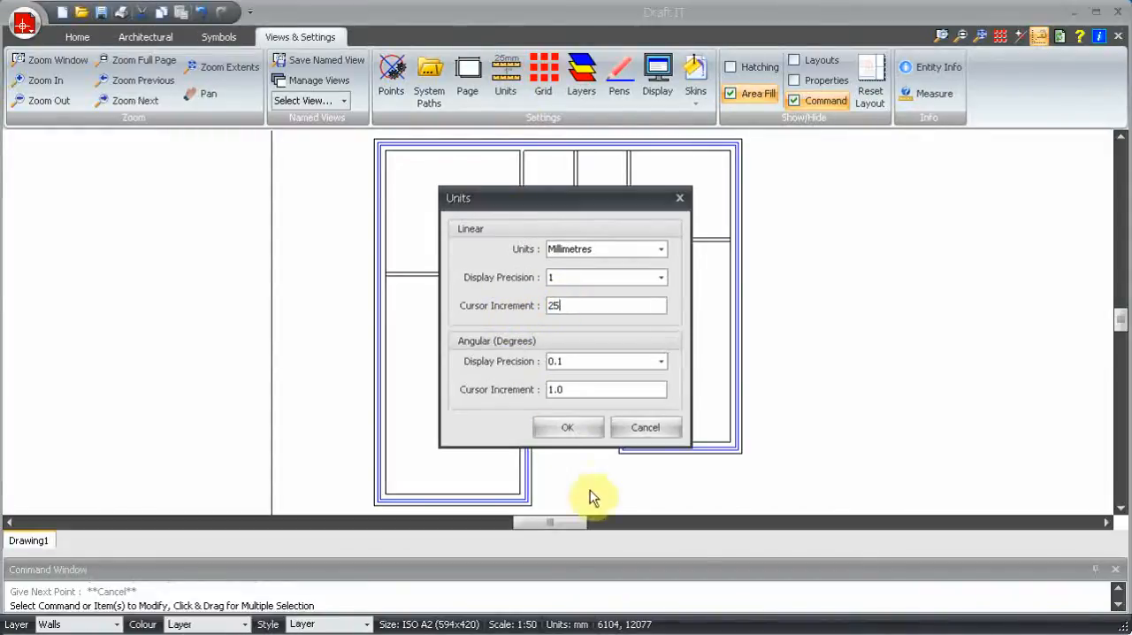
left_click(568, 426)
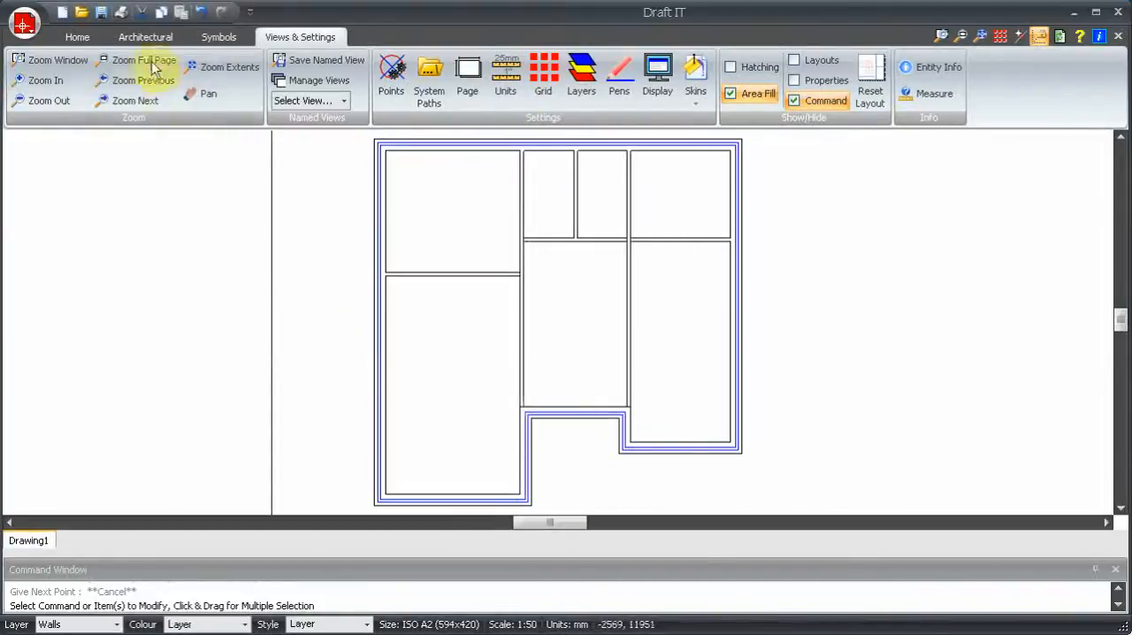
left_click(145, 35)
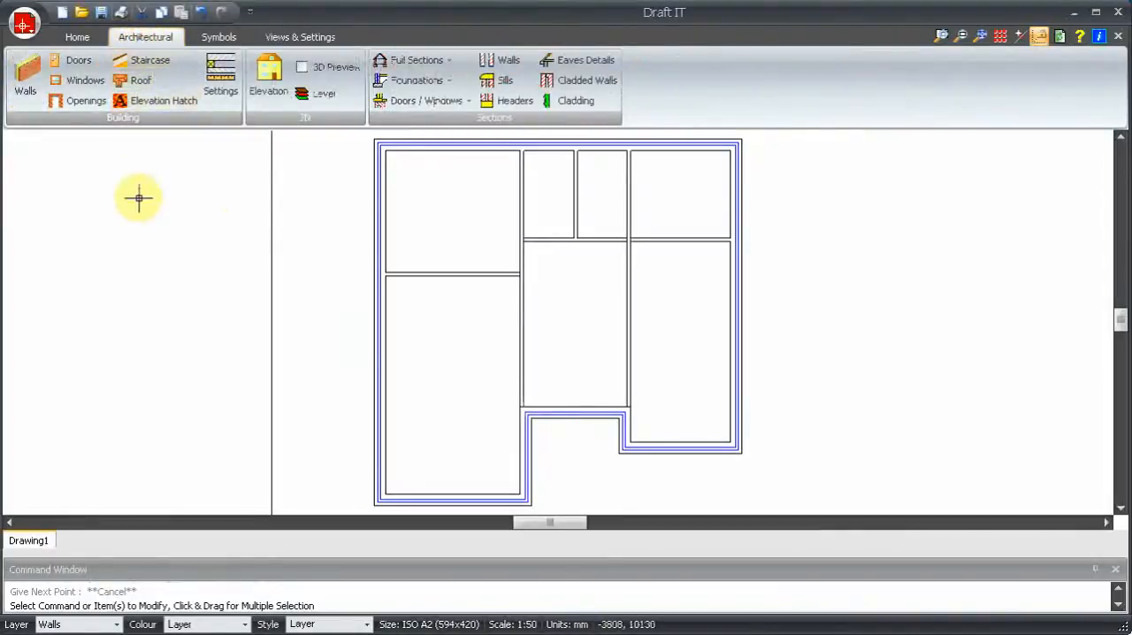
Insert a 910 x 2110 single door, left-justified, into the short wall above the notch
left_click(78, 61)
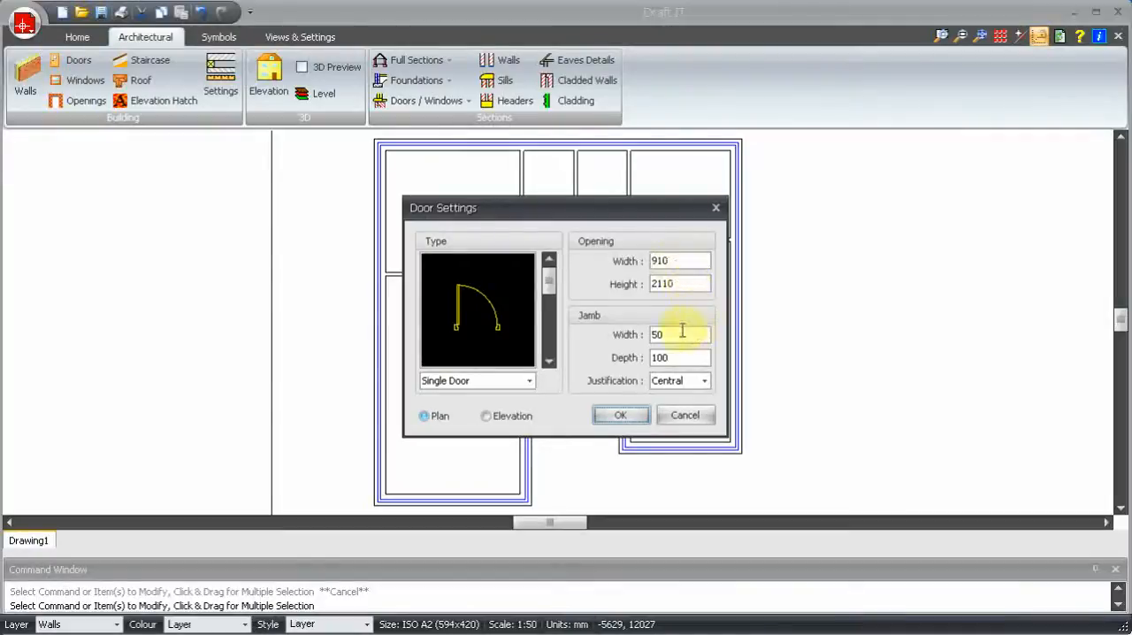
left_click(621, 414)
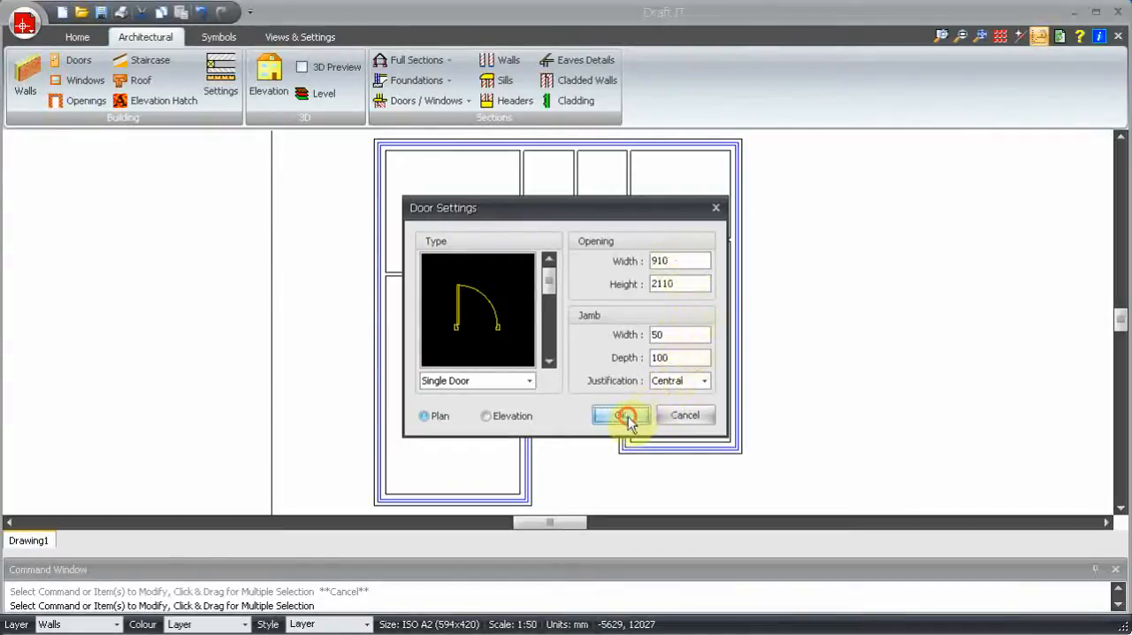
left_click(619, 413)
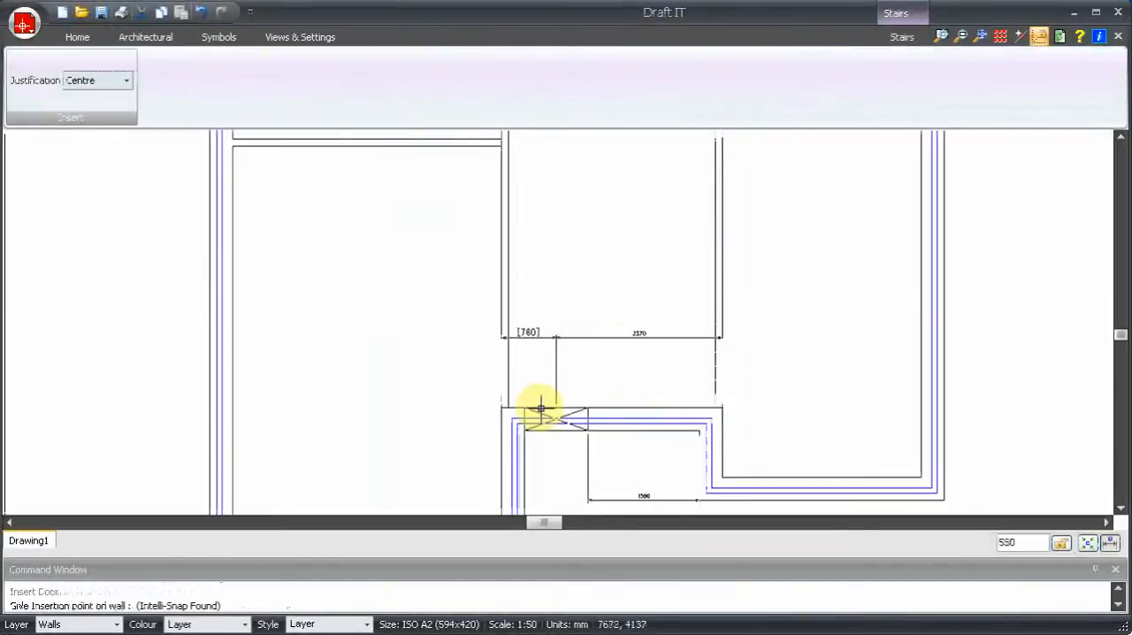
left_click(126, 80)
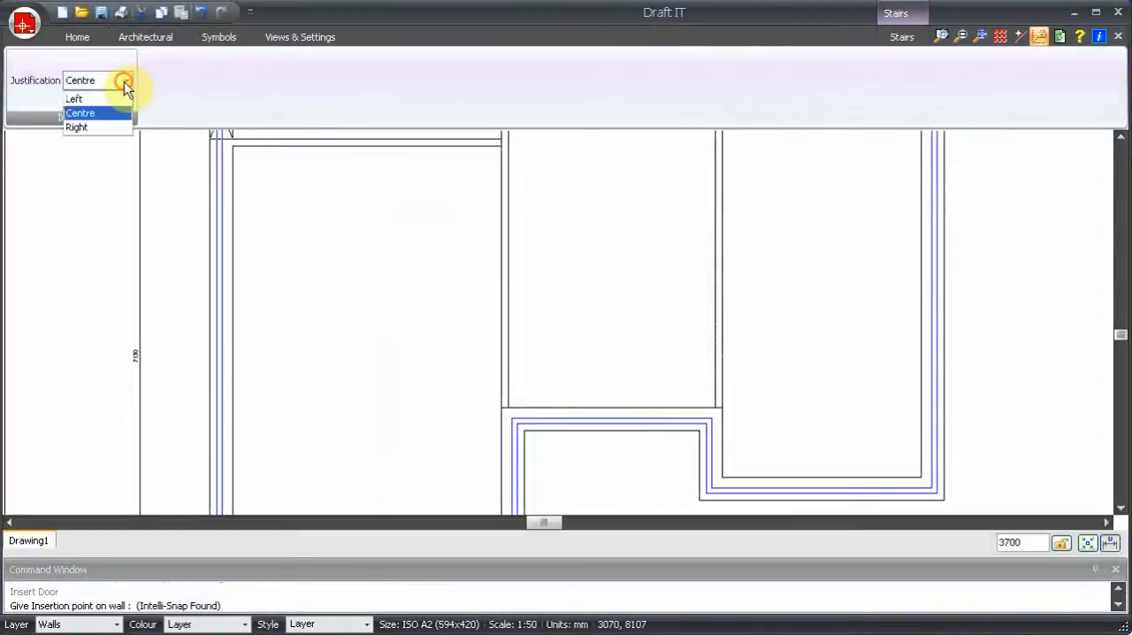
mouse_move(97, 99)
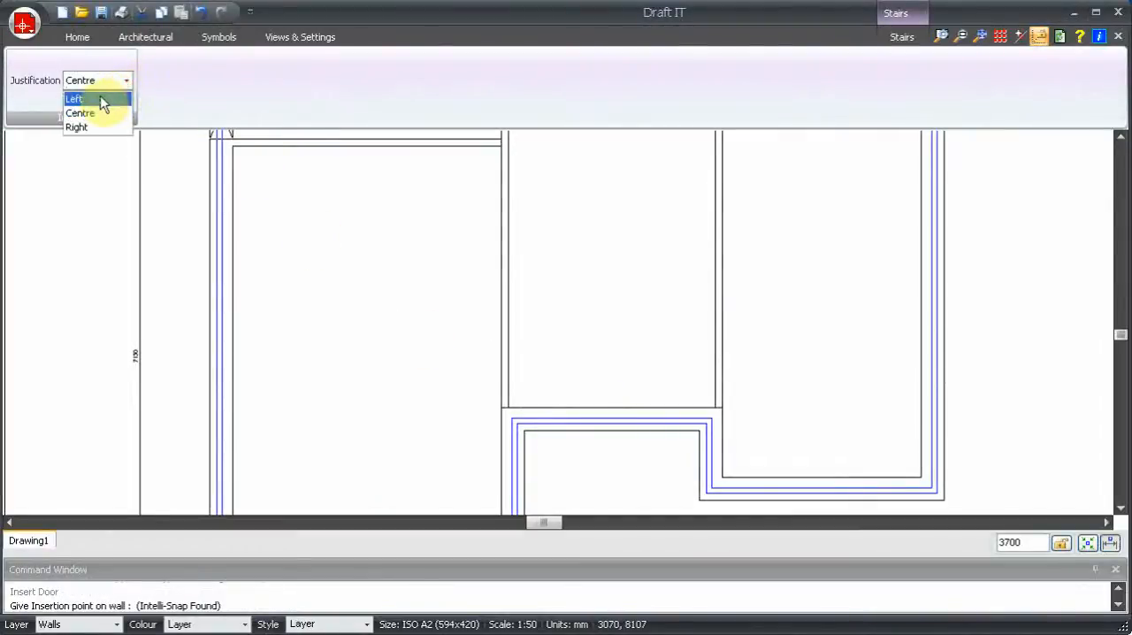
left_click(74, 99)
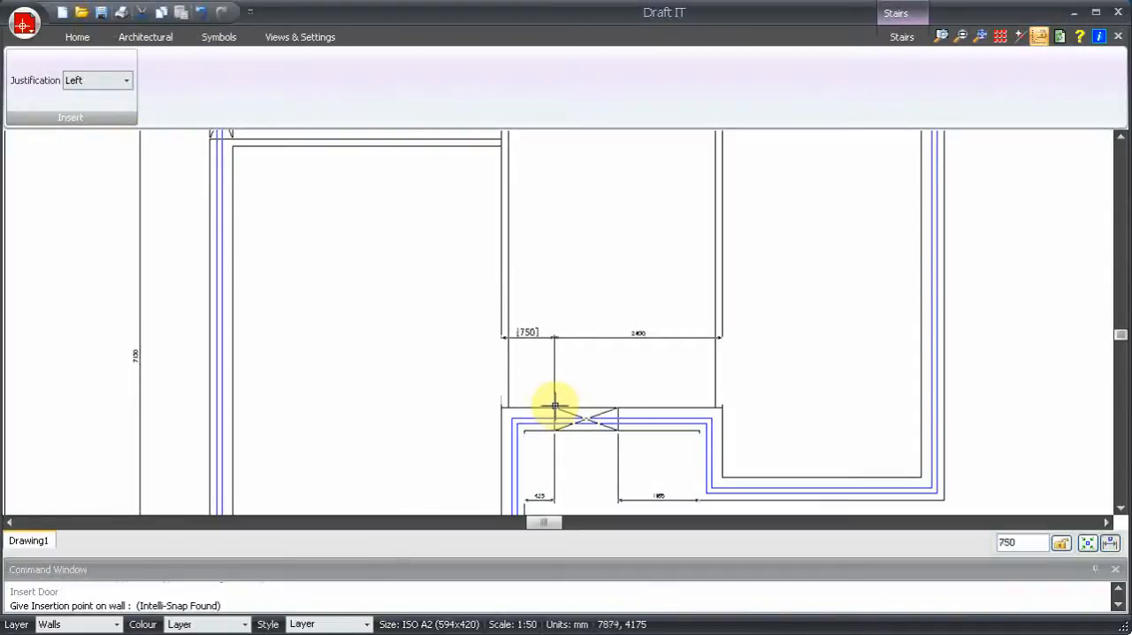
mouse_move(544, 406)
type("550")
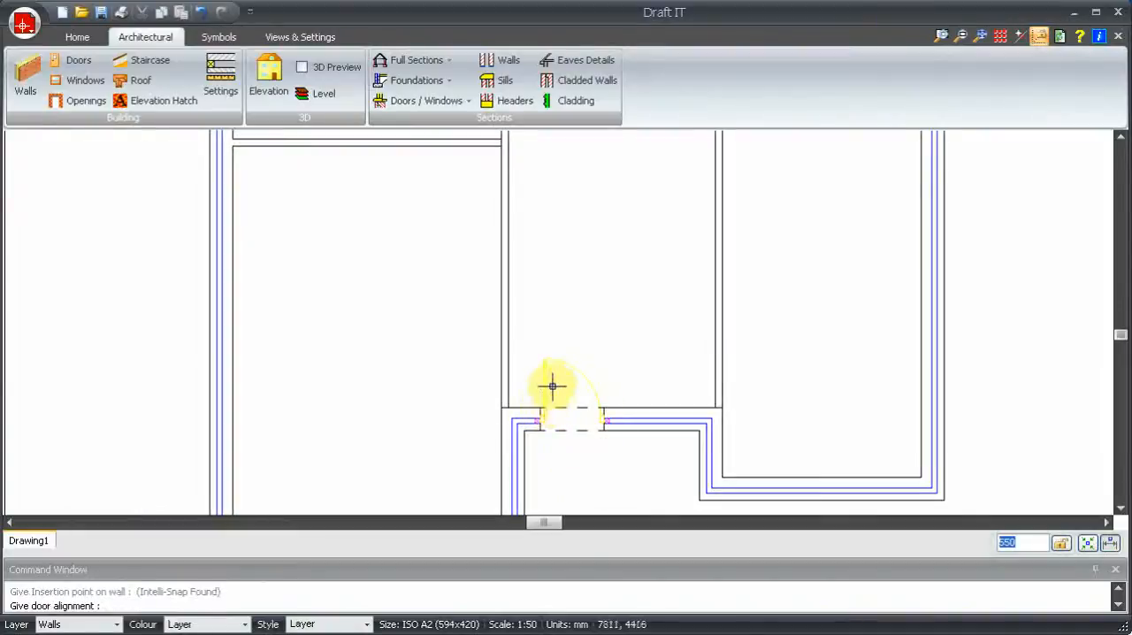
mouse_move(544, 343)
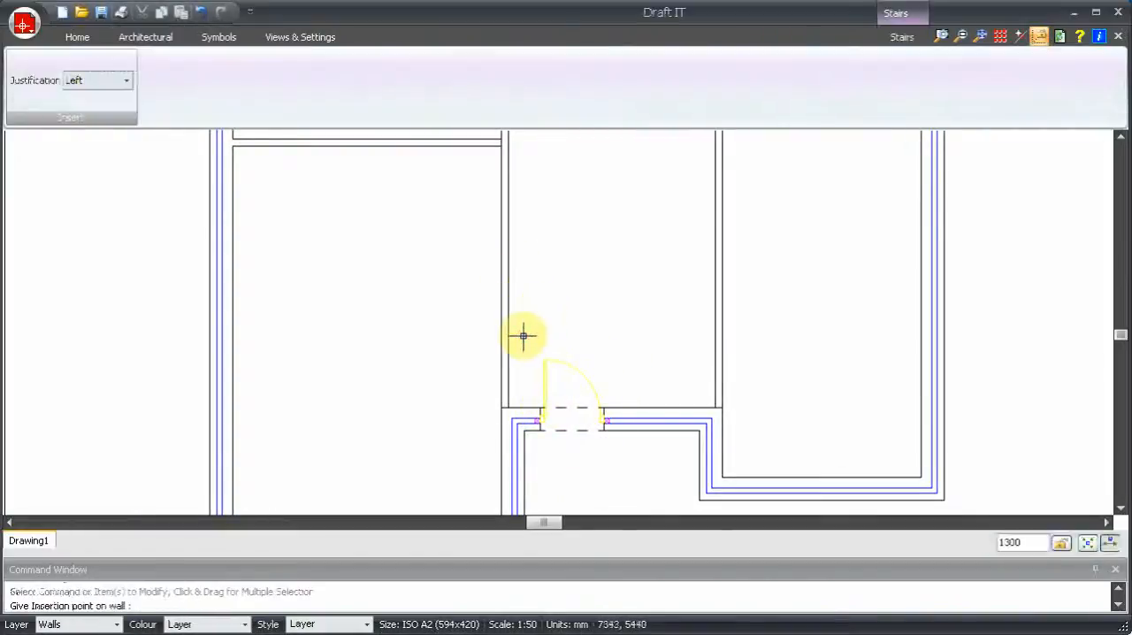
left_click(145, 35)
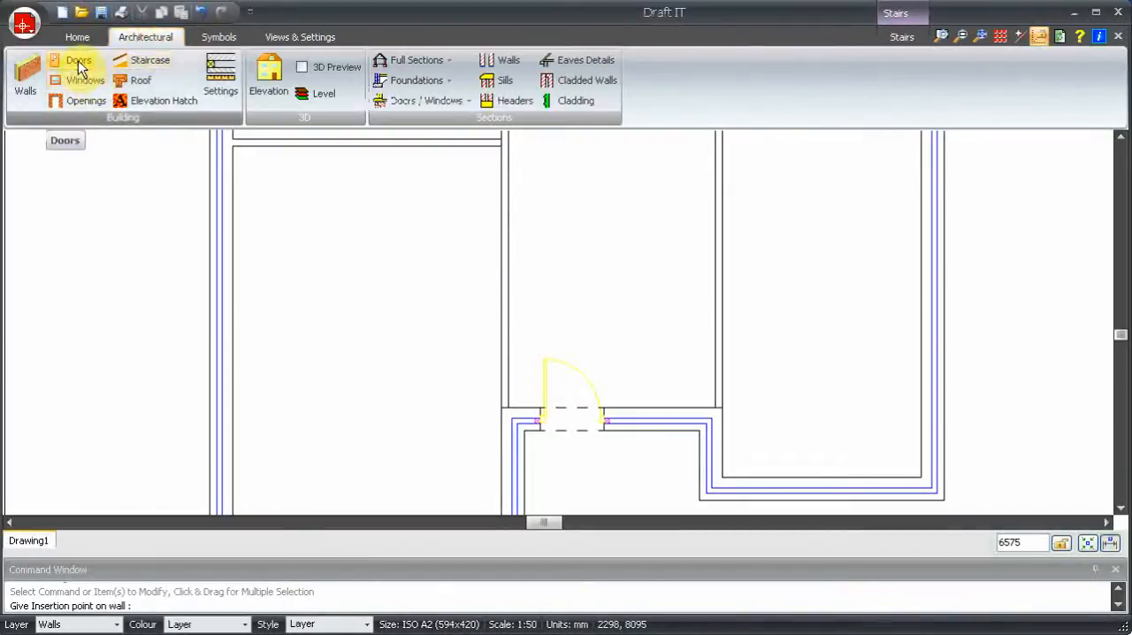
Insert an 1810 mm wide double door into the partition wall between the two left-hand rooms
left_click(78, 60)
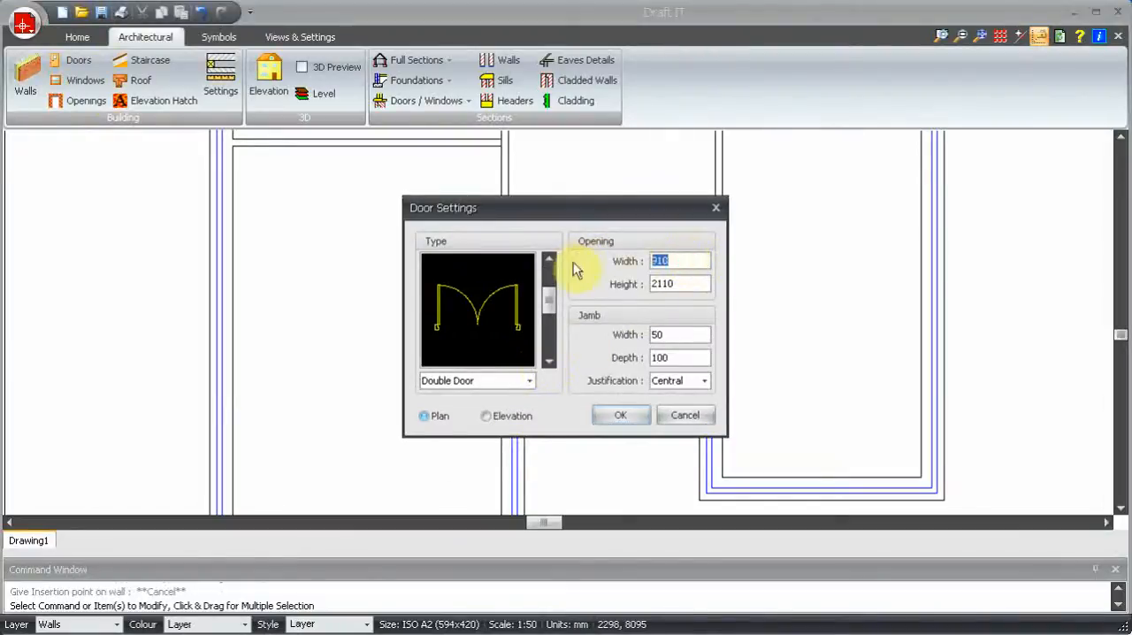
type("1810")
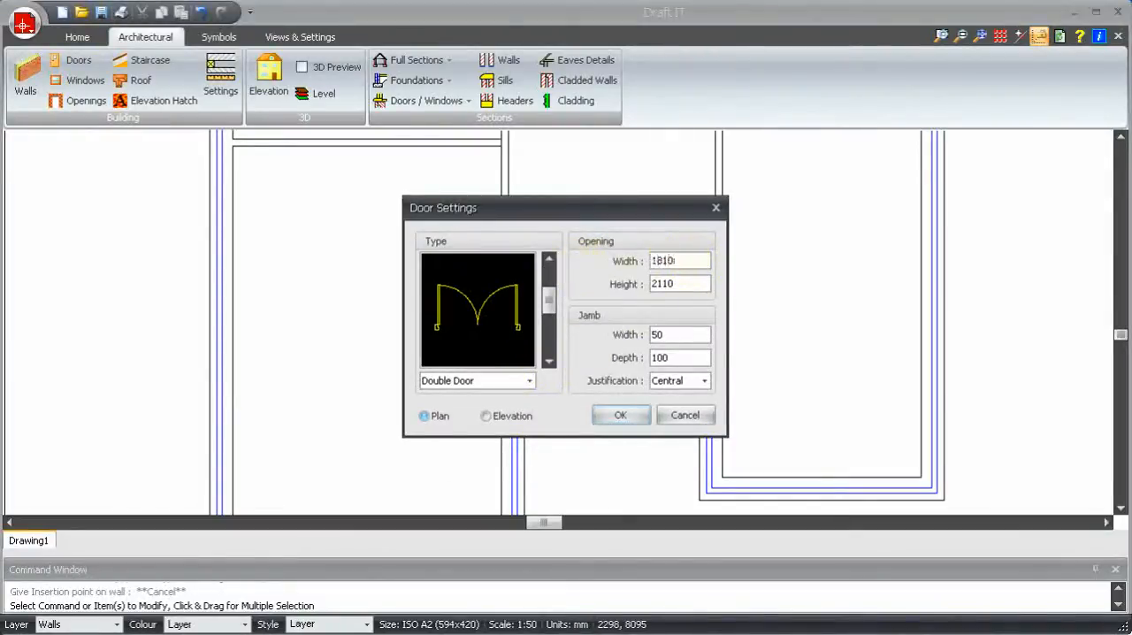
left_click(619, 414)
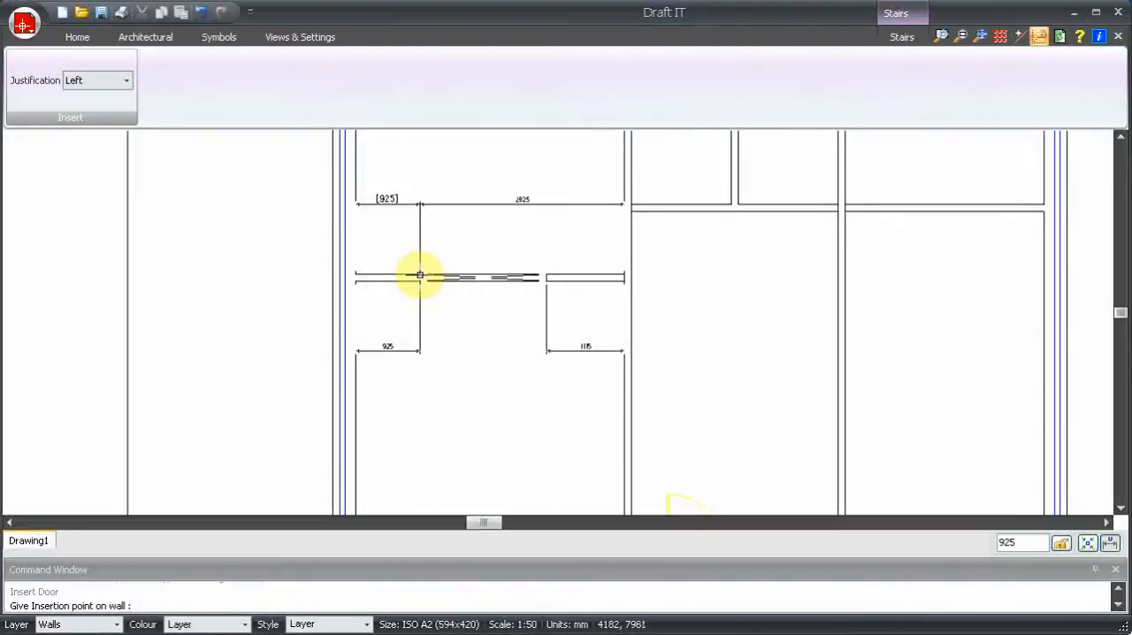
mouse_move(410, 276)
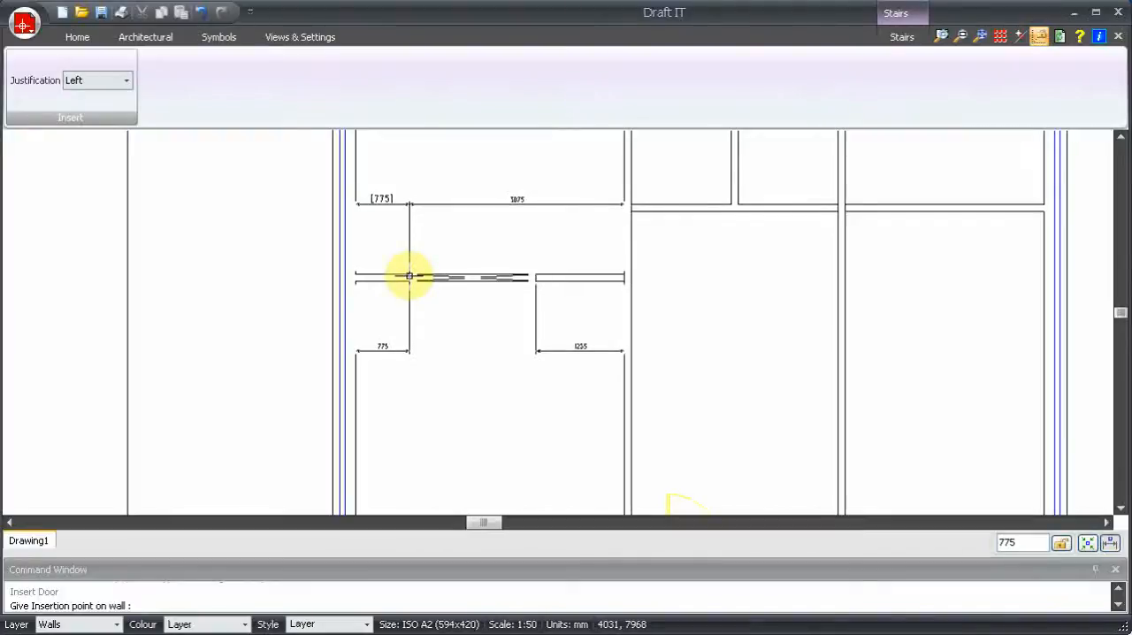
left_click(145, 36)
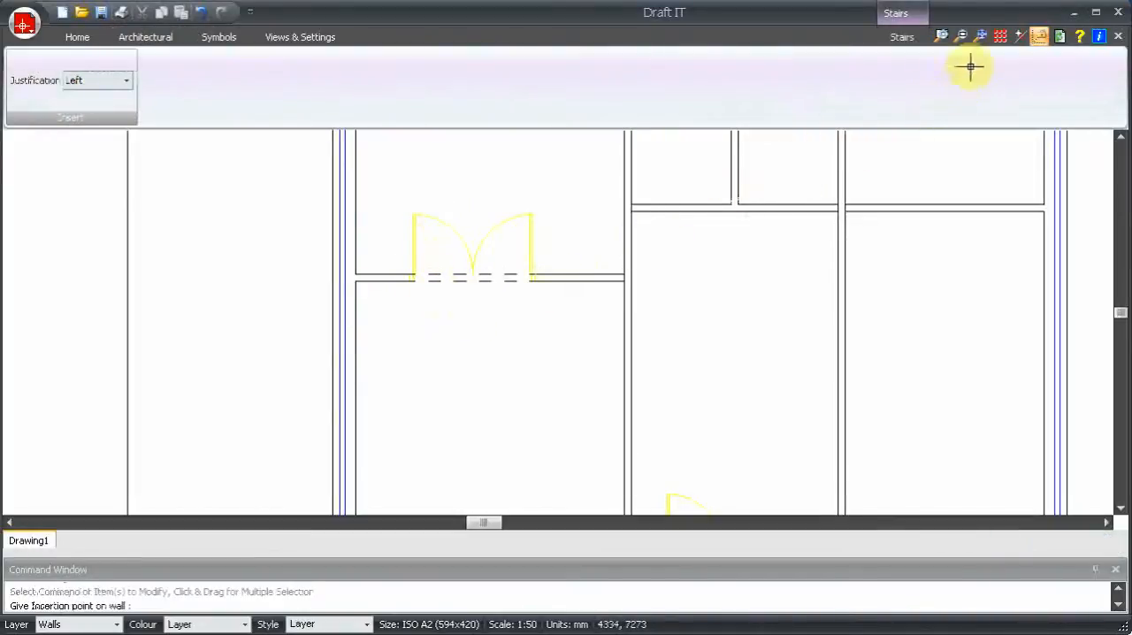
left_click(145, 36)
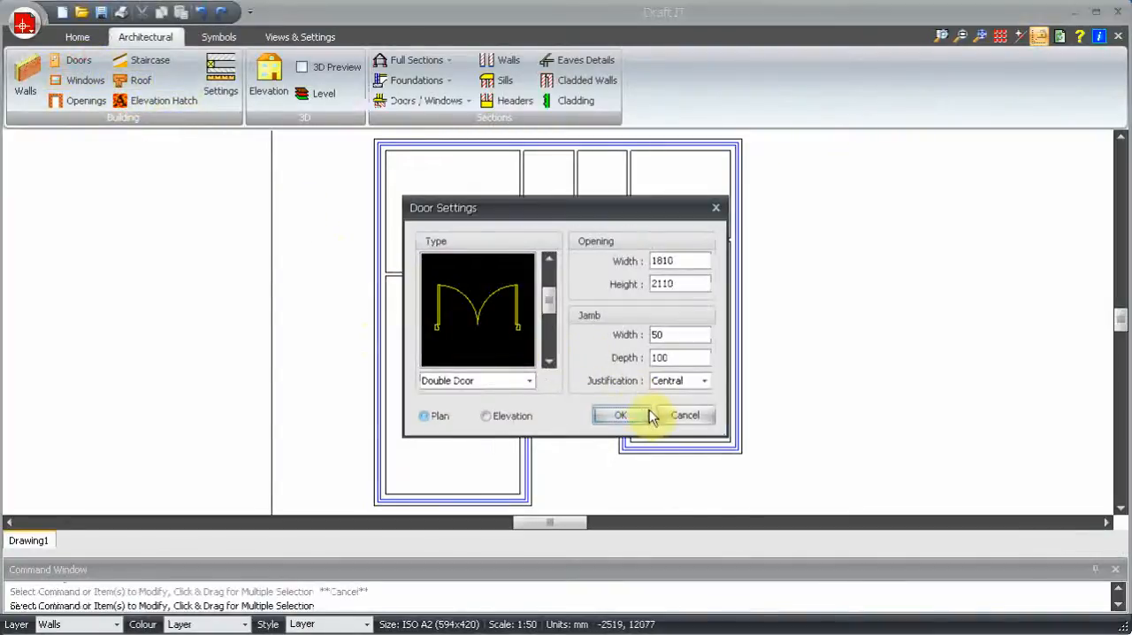
Insert a second double door on the vertical wall between the left room and central hall
left_click(619, 416)
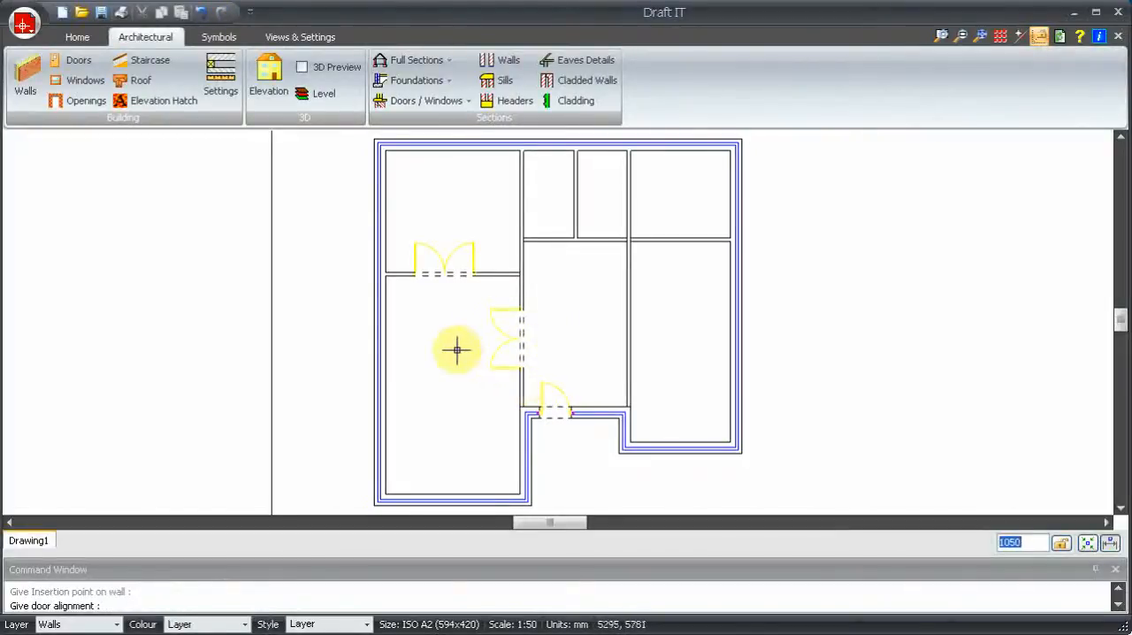
left_click(148, 60)
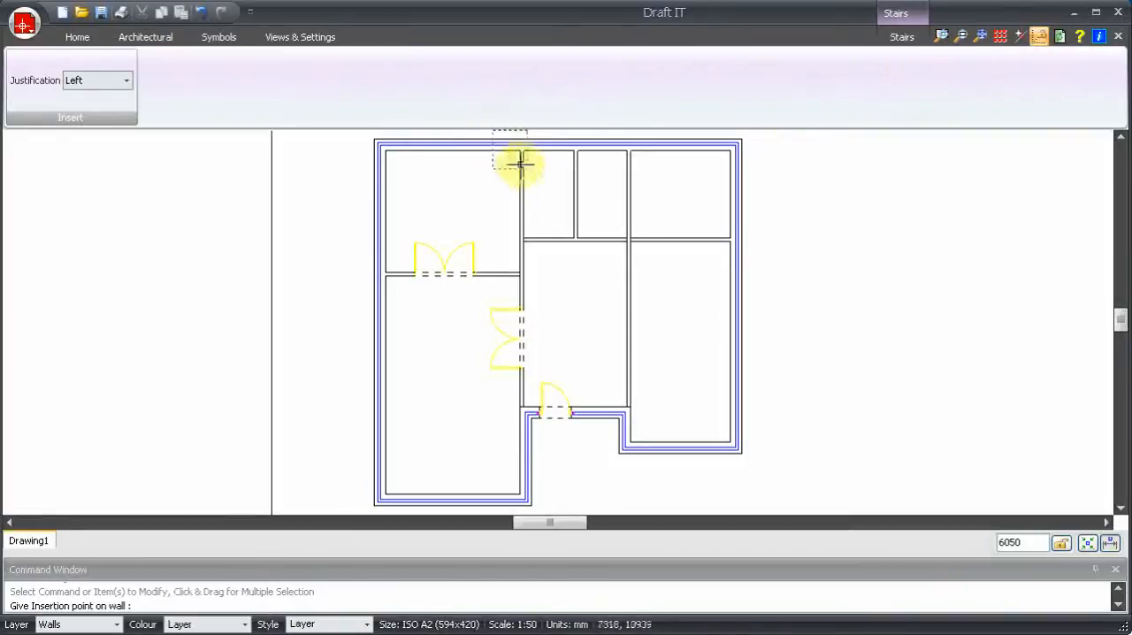
mouse_move(767, 292)
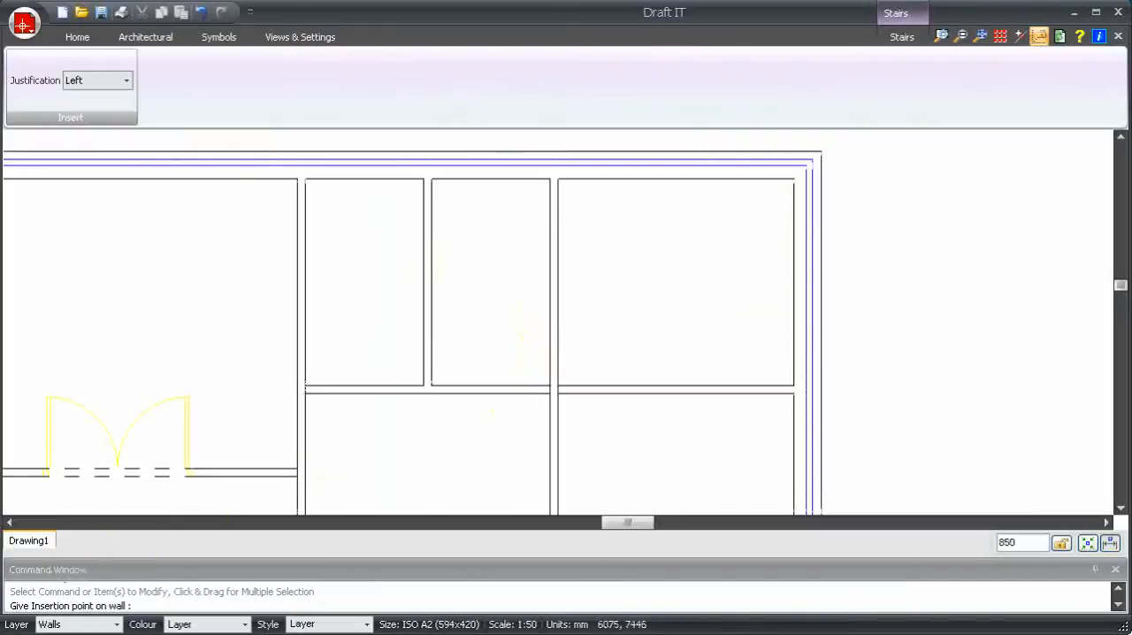
Insert an 810 mm single door on the vertical interior wall beside the double door
left_click(145, 35)
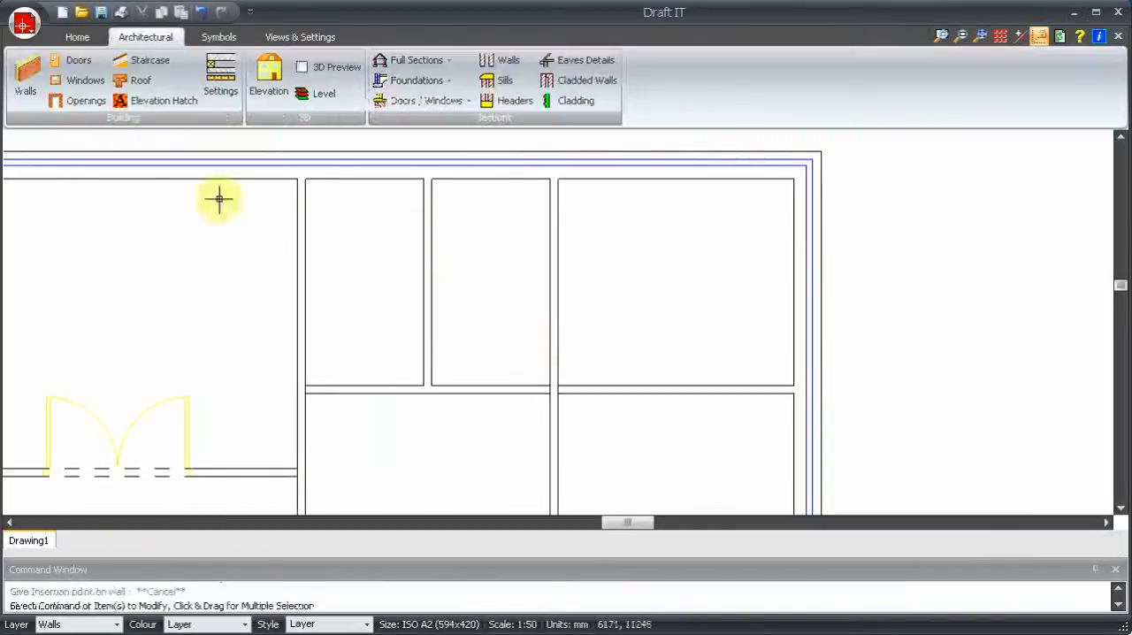
left_click(78, 60)
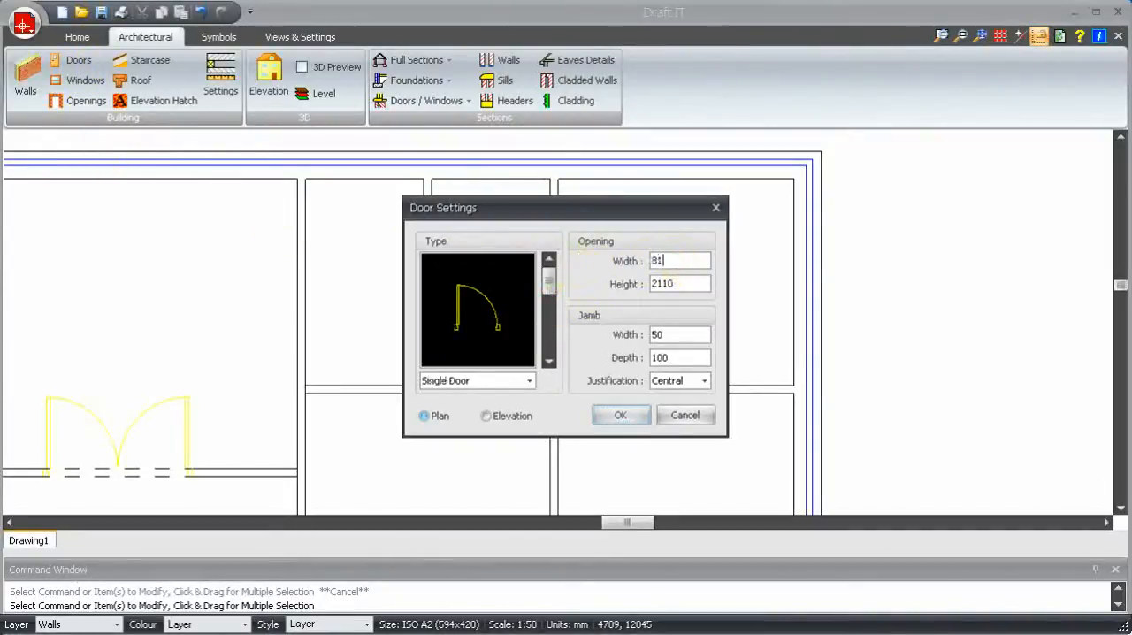
type("810")
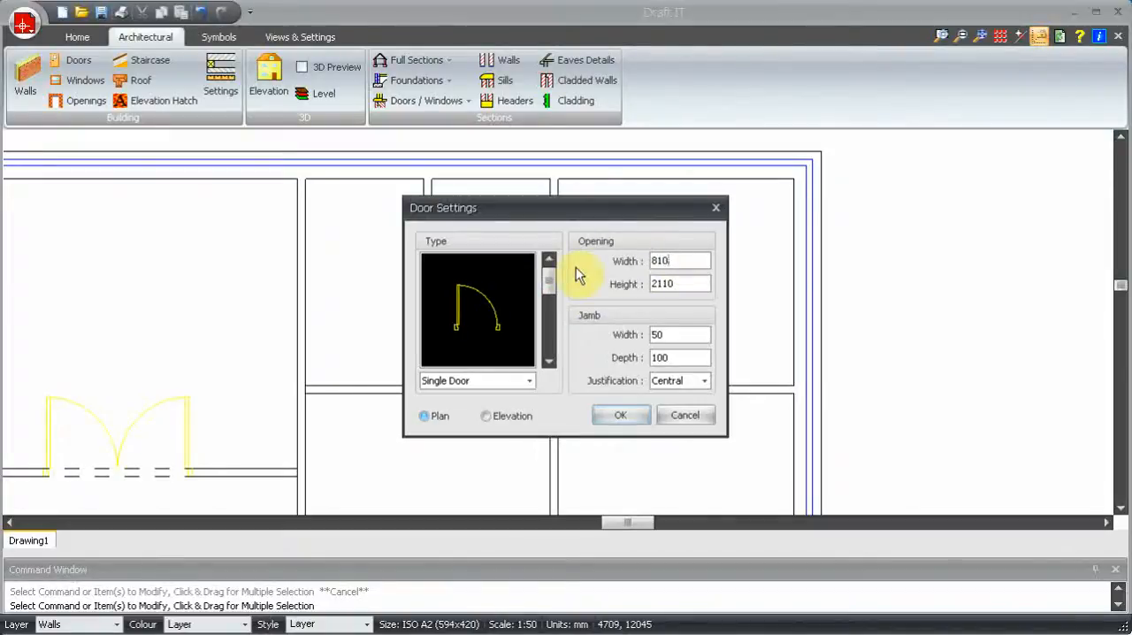
left_click(618, 414)
type("50")
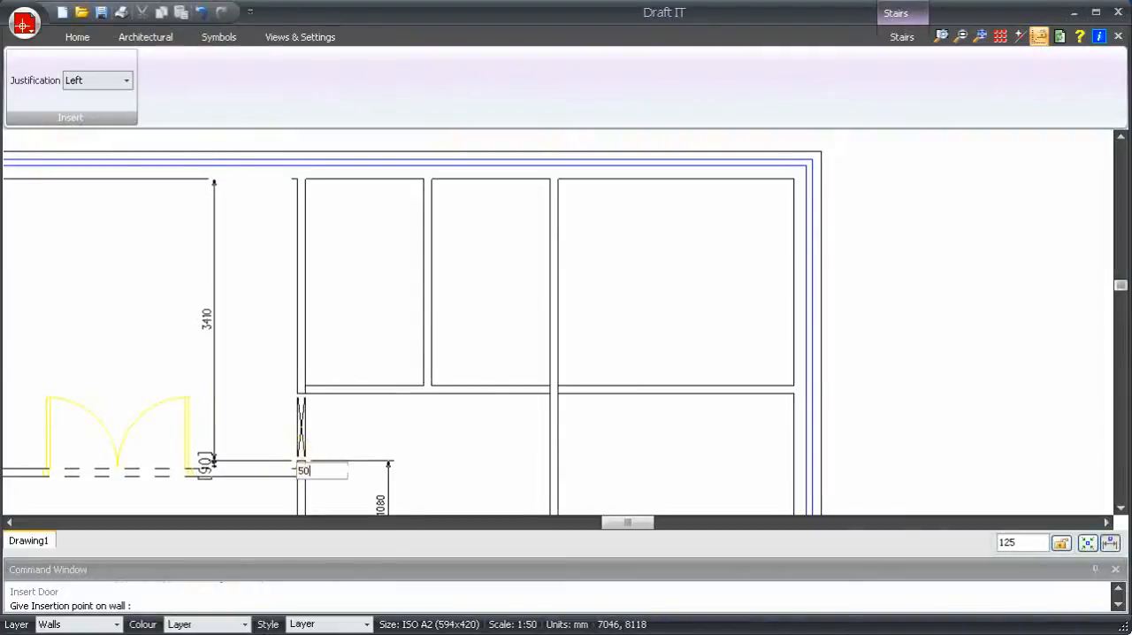
left_click(216, 428)
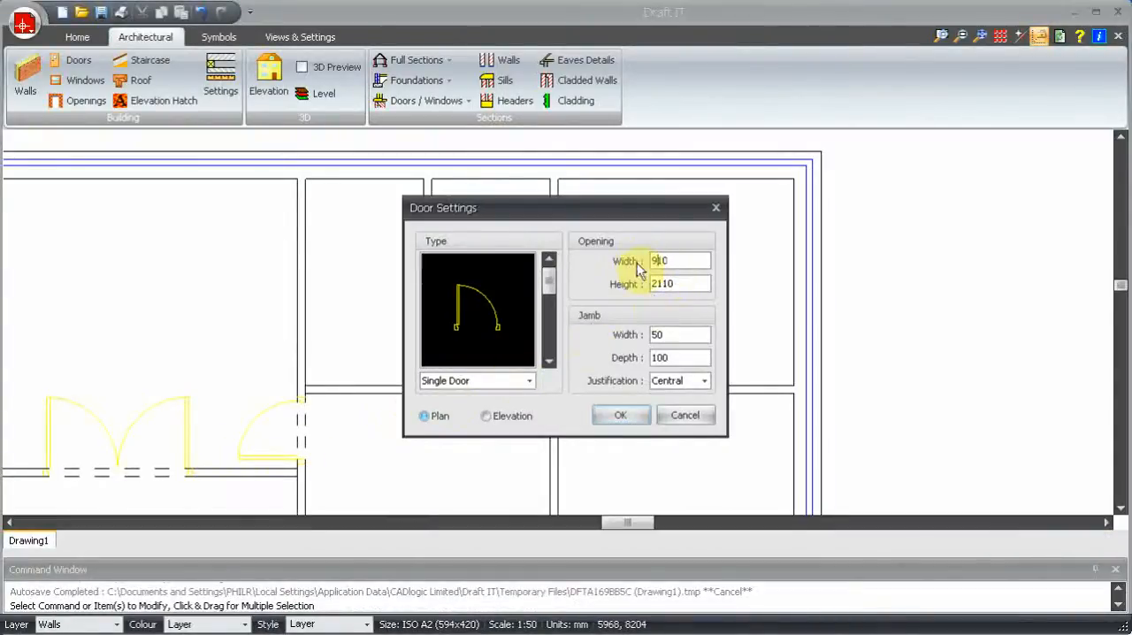
Insert single doors with right and left justification into the upper rooms and top outer wall
left_click(619, 414)
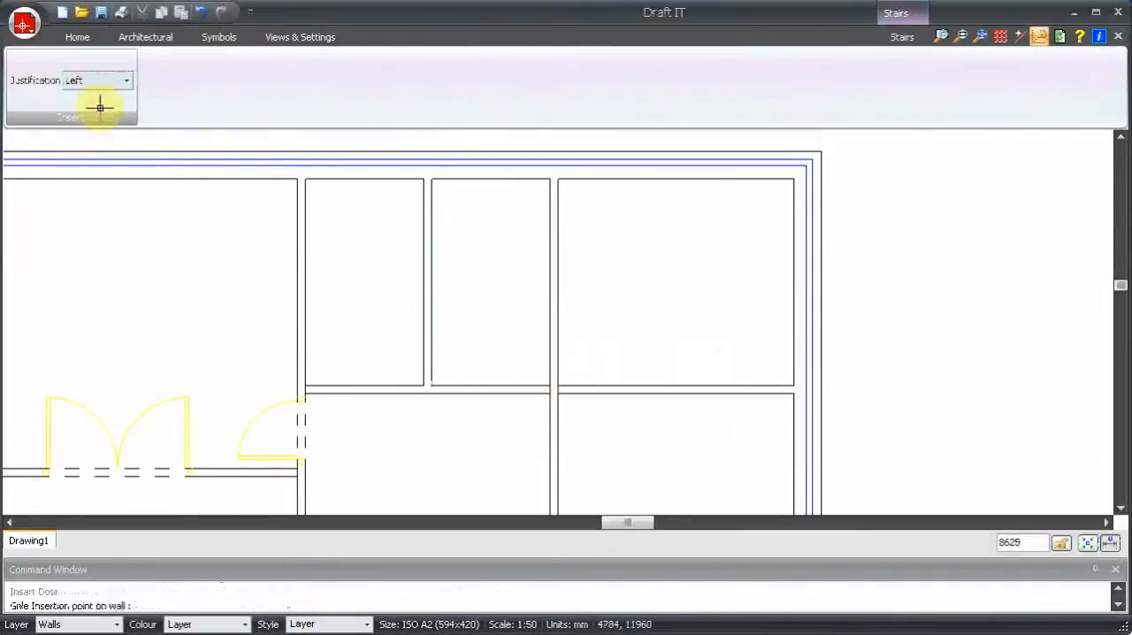
left_click(97, 80)
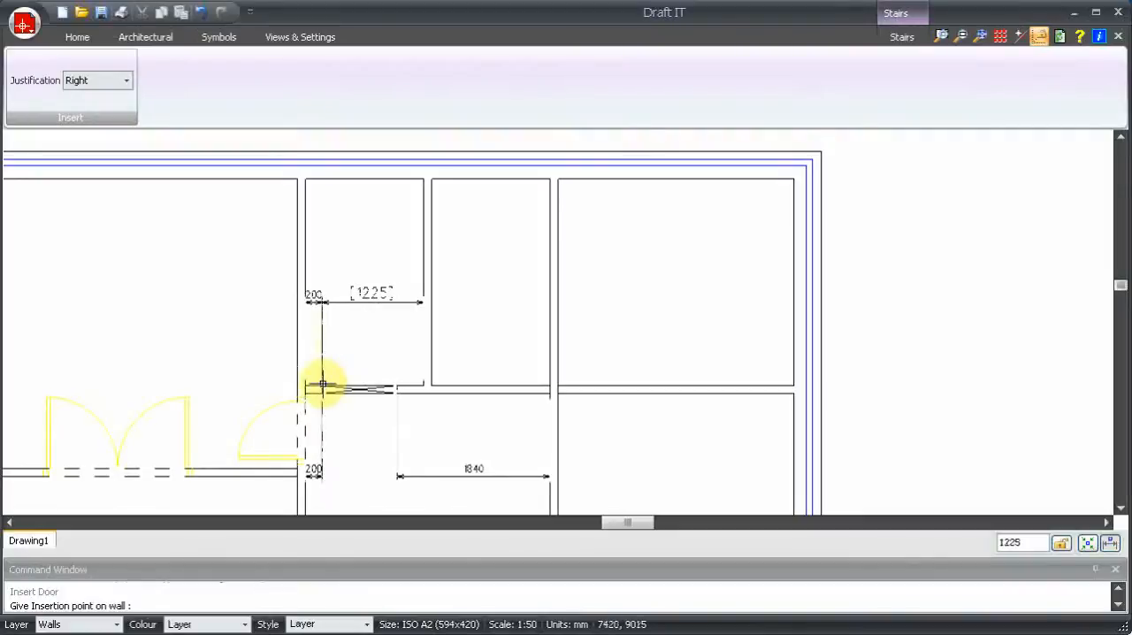
mouse_move(329, 382)
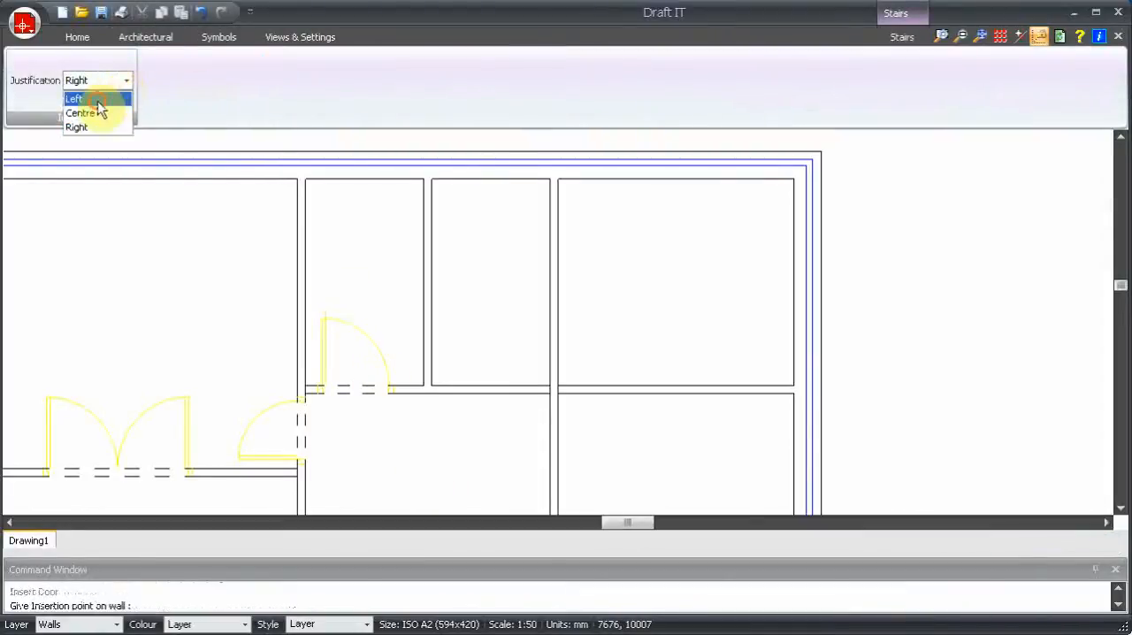
left_click(74, 99)
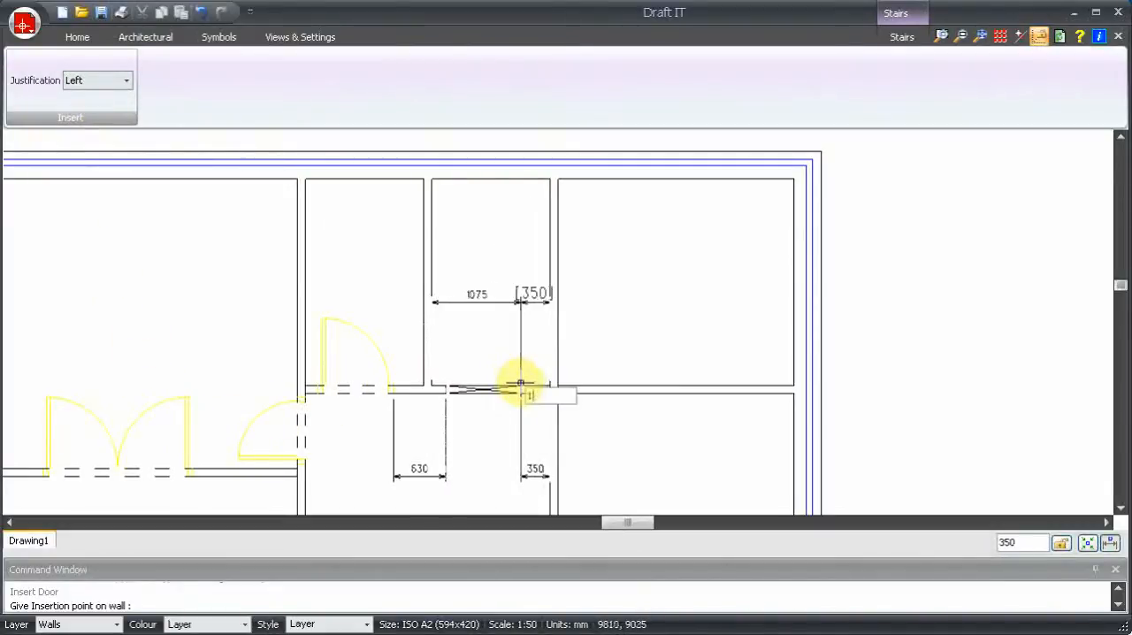
left_click(520, 384)
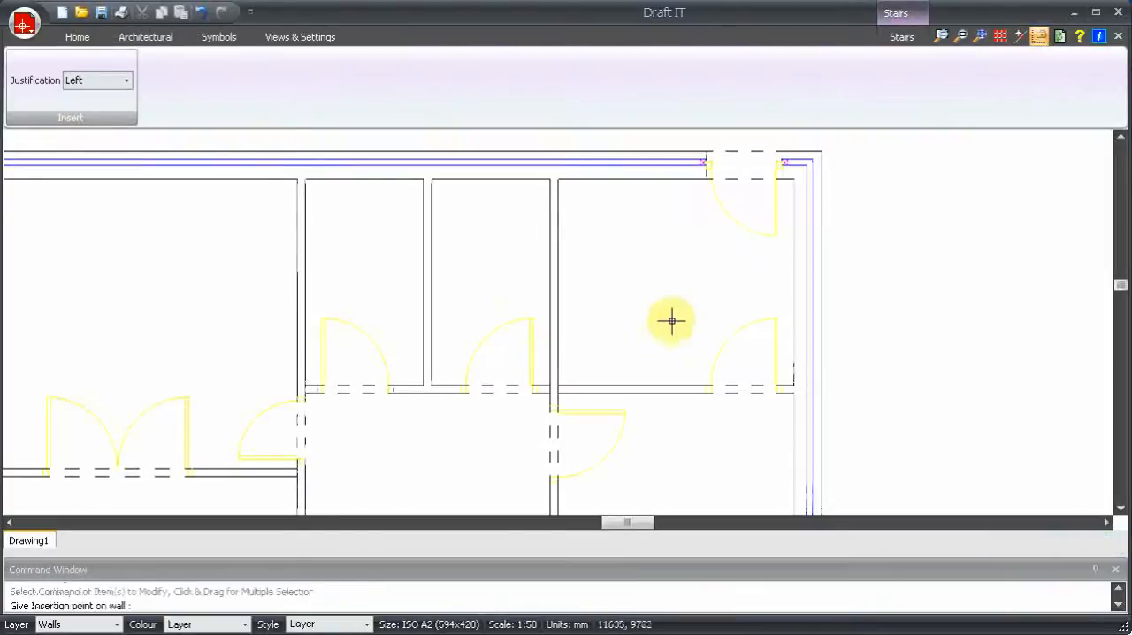
left_click(982, 36)
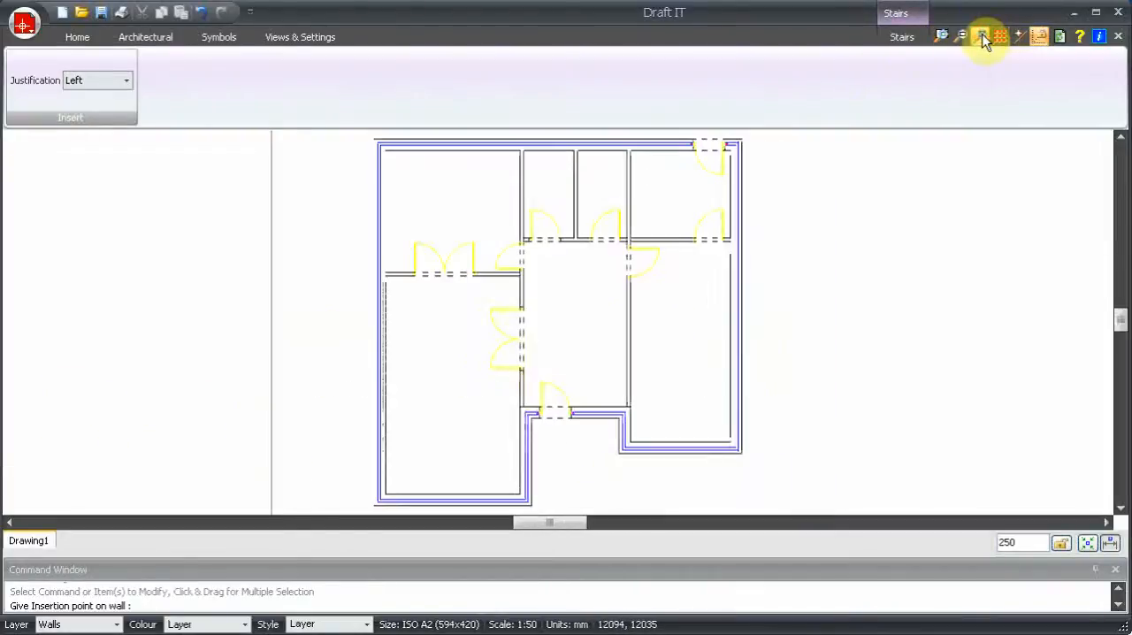
Set up a standard 1810 mm window for the bottom outside wall of the right-hand room
left_click(145, 36)
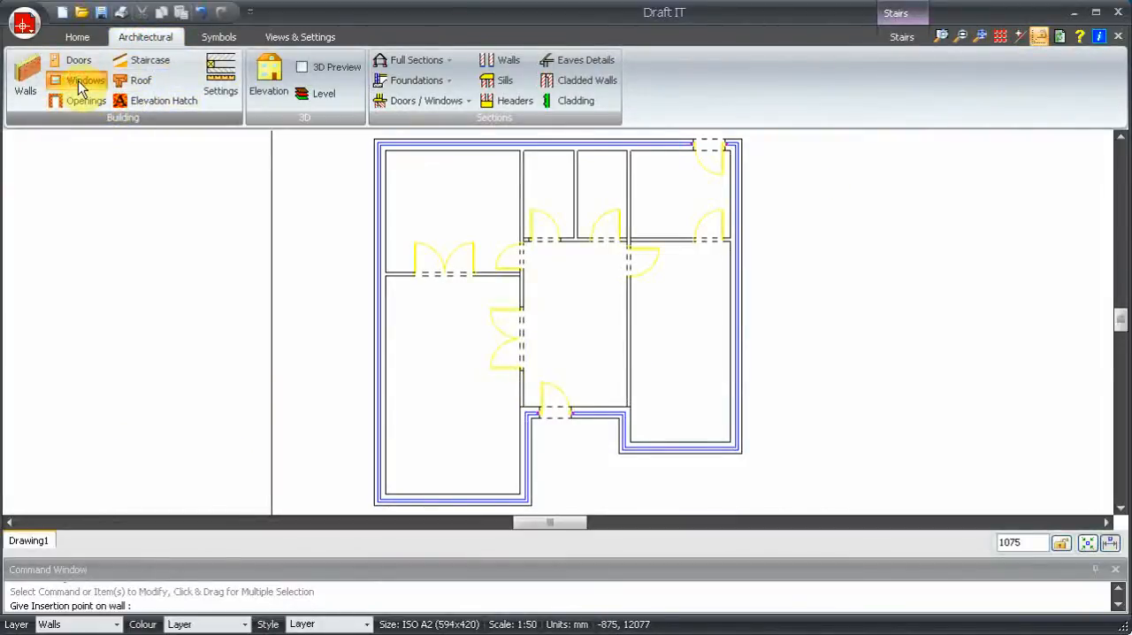
left_click(85, 79)
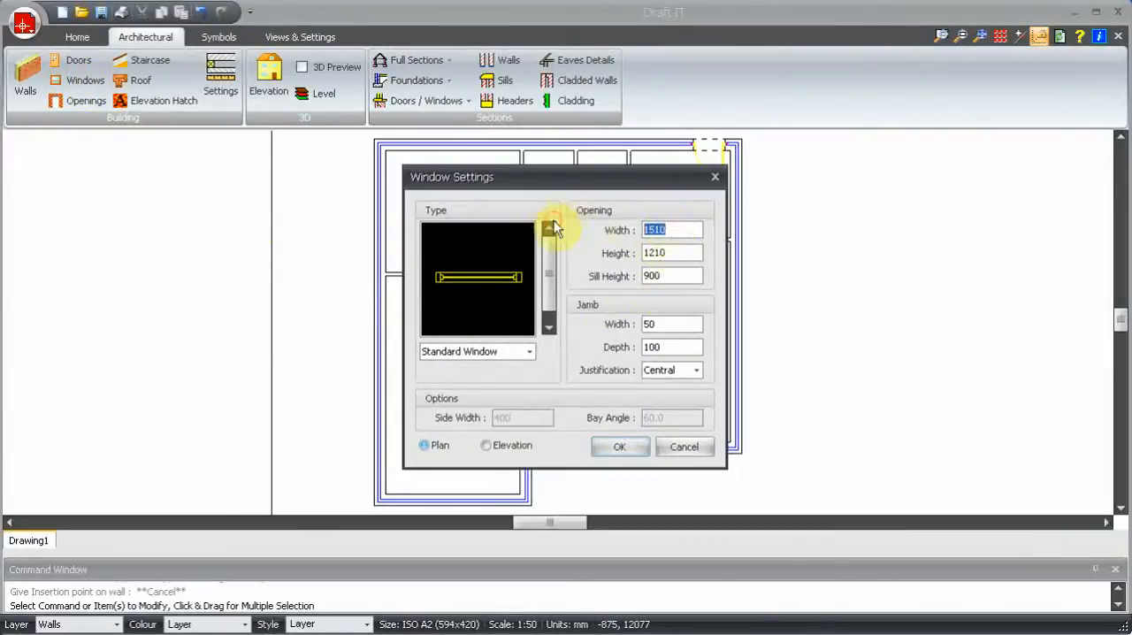
type("1810")
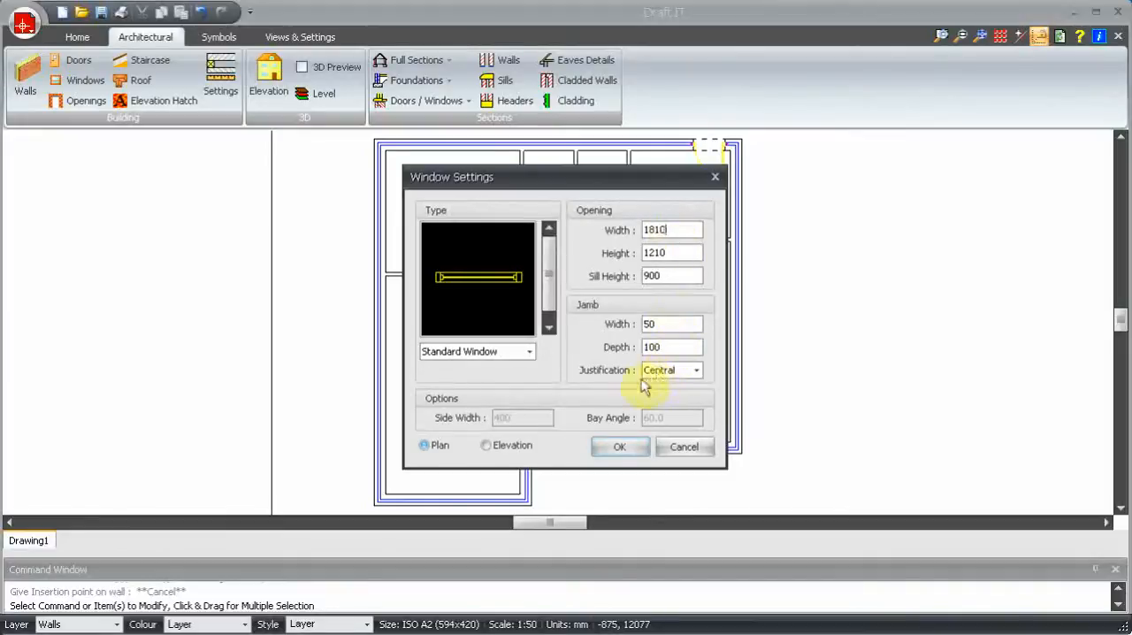
left_click(619, 446)
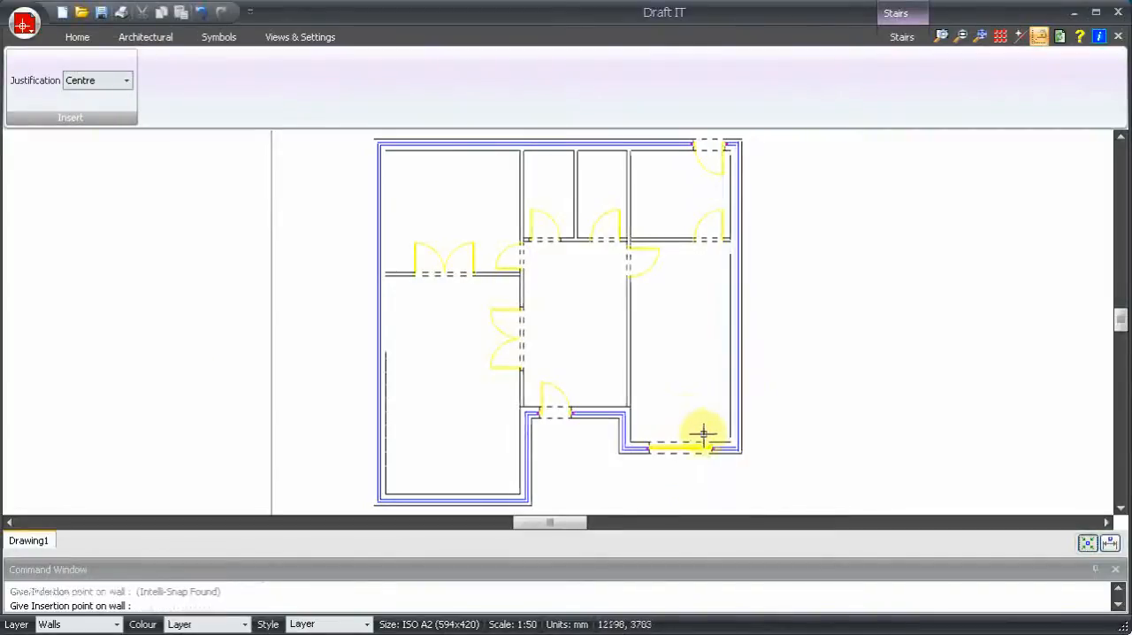
mouse_move(228, 232)
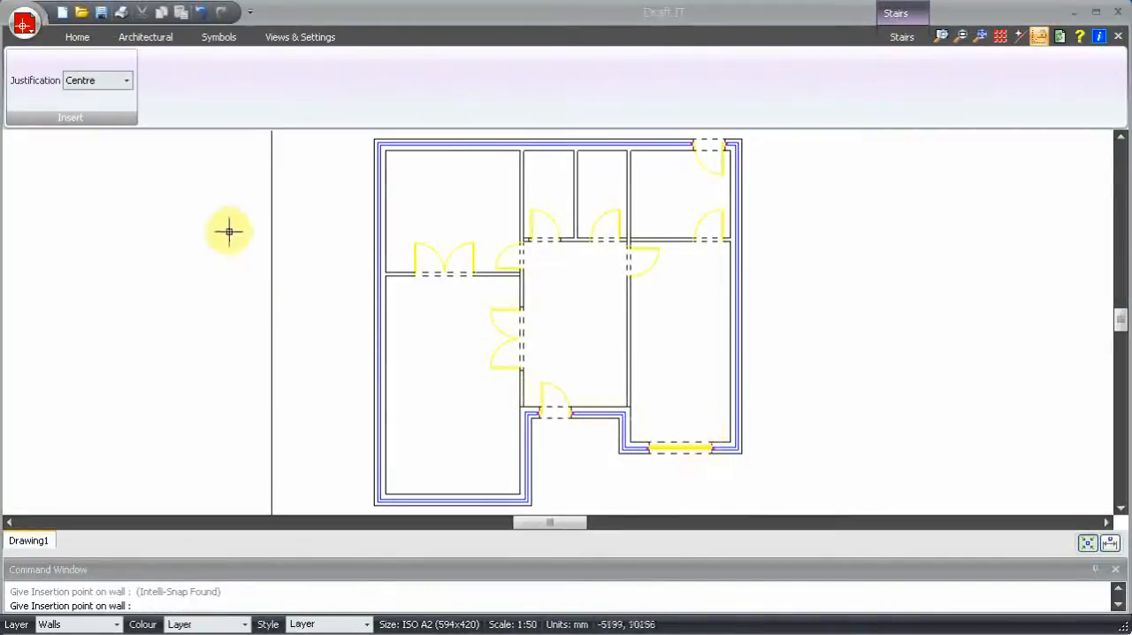
Insert two windows side by side in the lower-left outer wall, justified right then left
left_click(145, 36)
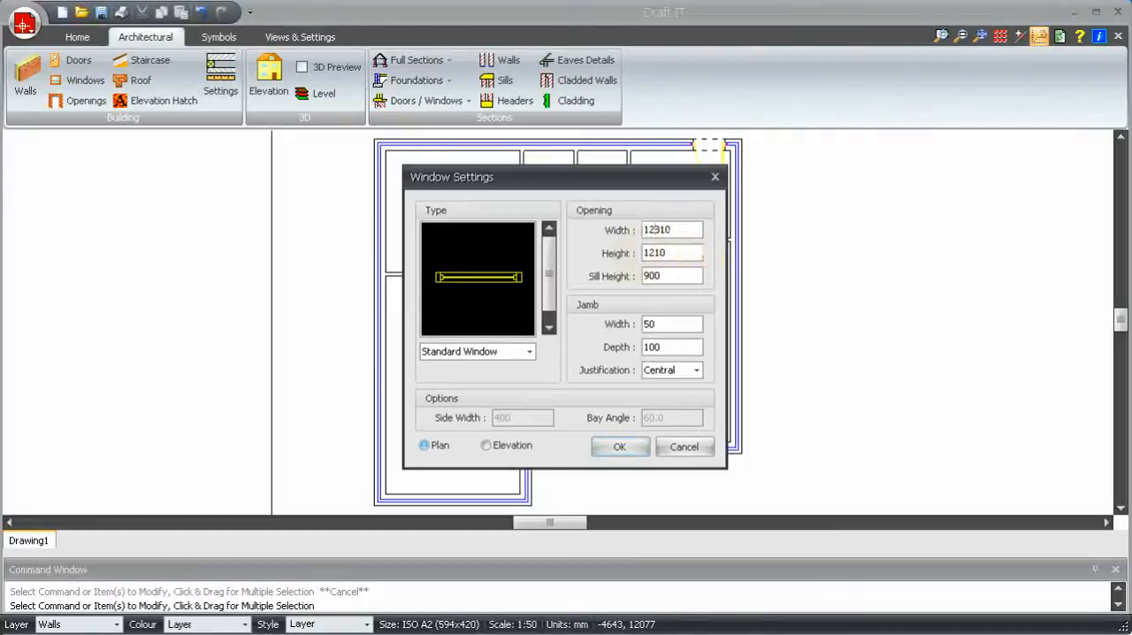
left_click(618, 446)
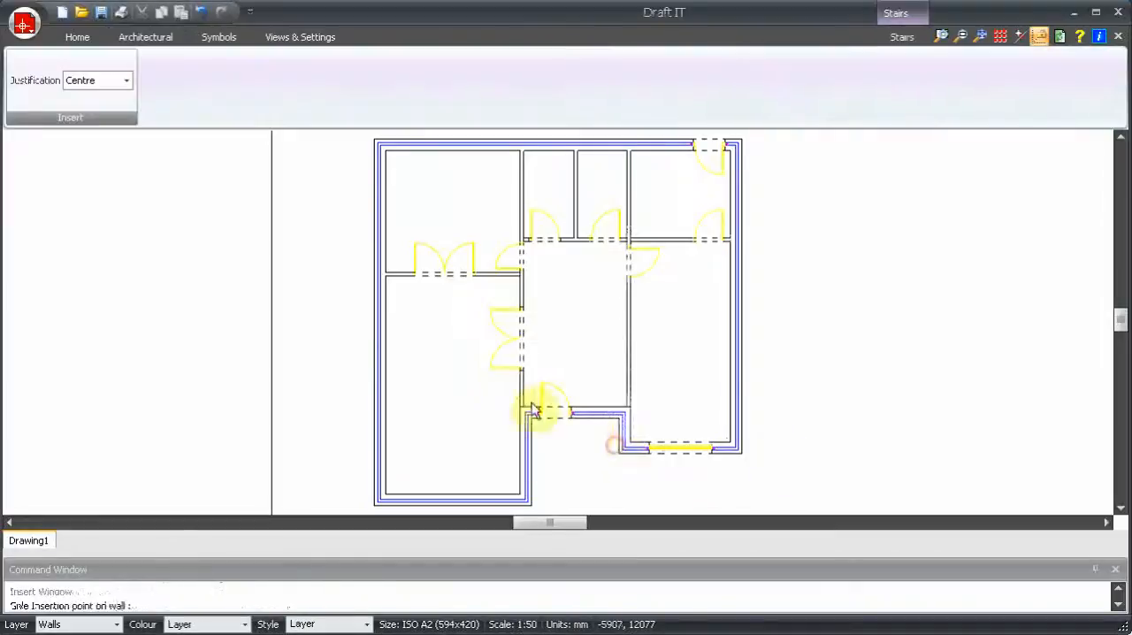
left_click(126, 81)
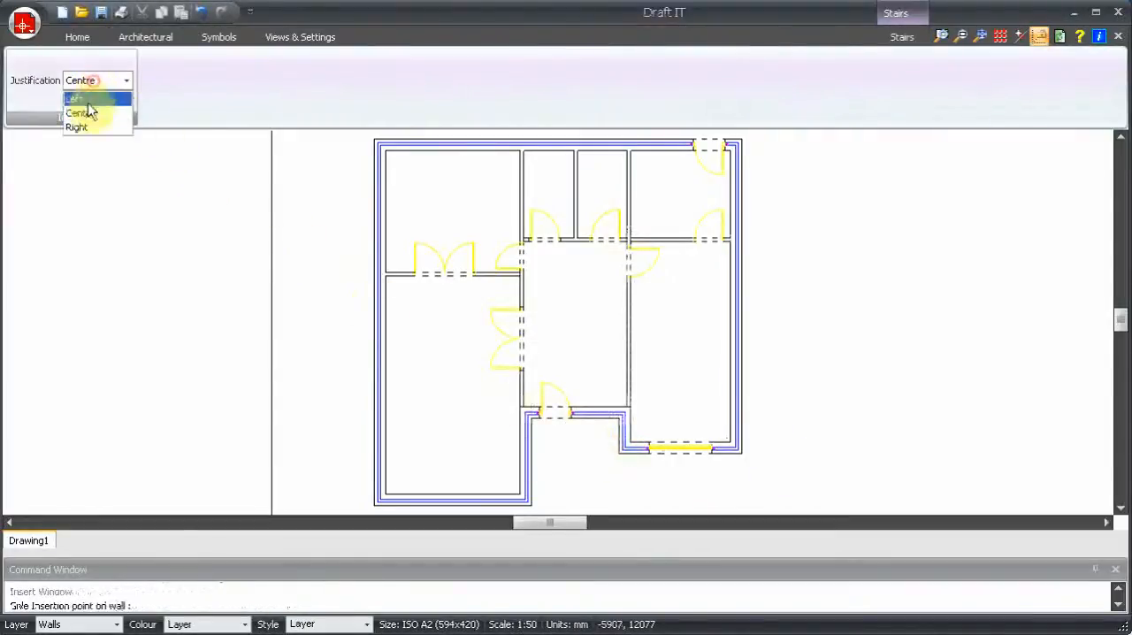
left_click(78, 127)
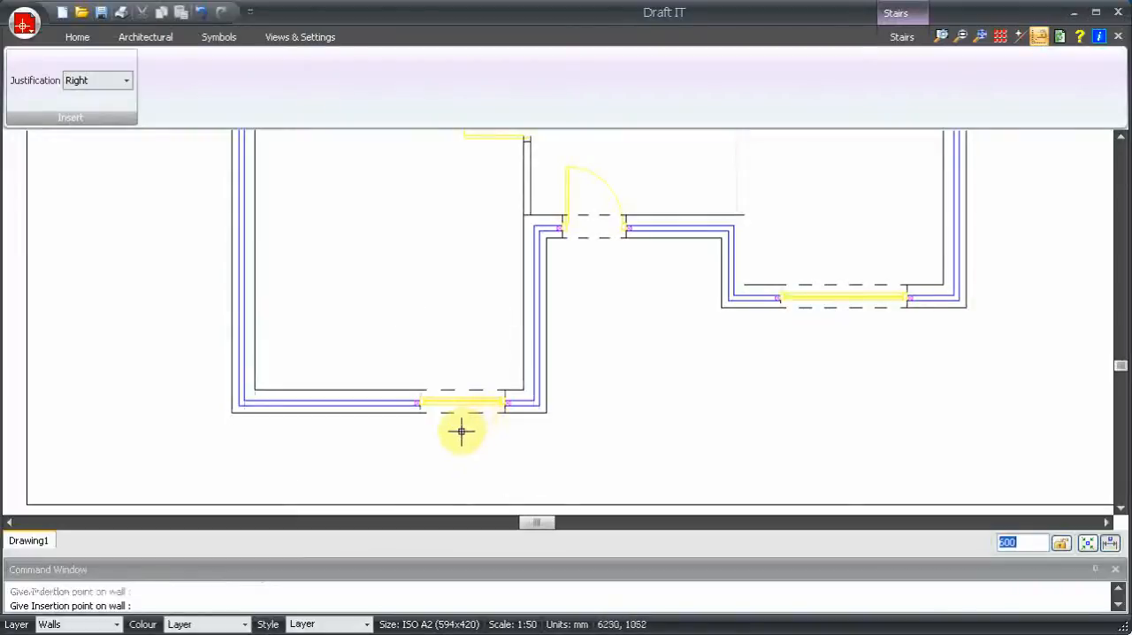
mouse_move(316, 421)
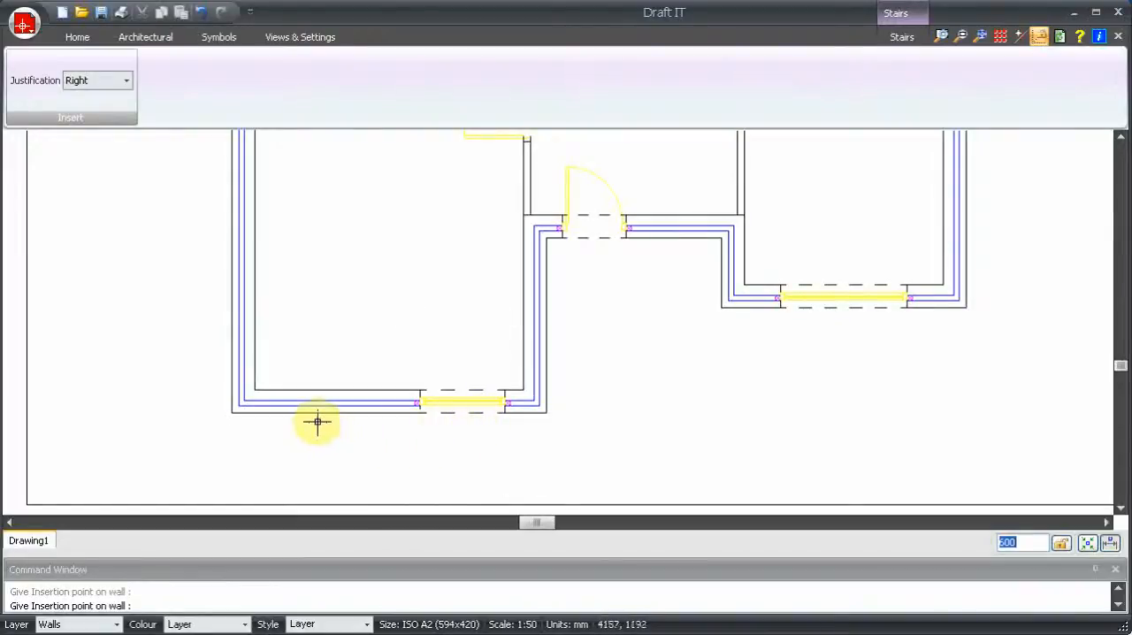
left_click(125, 80)
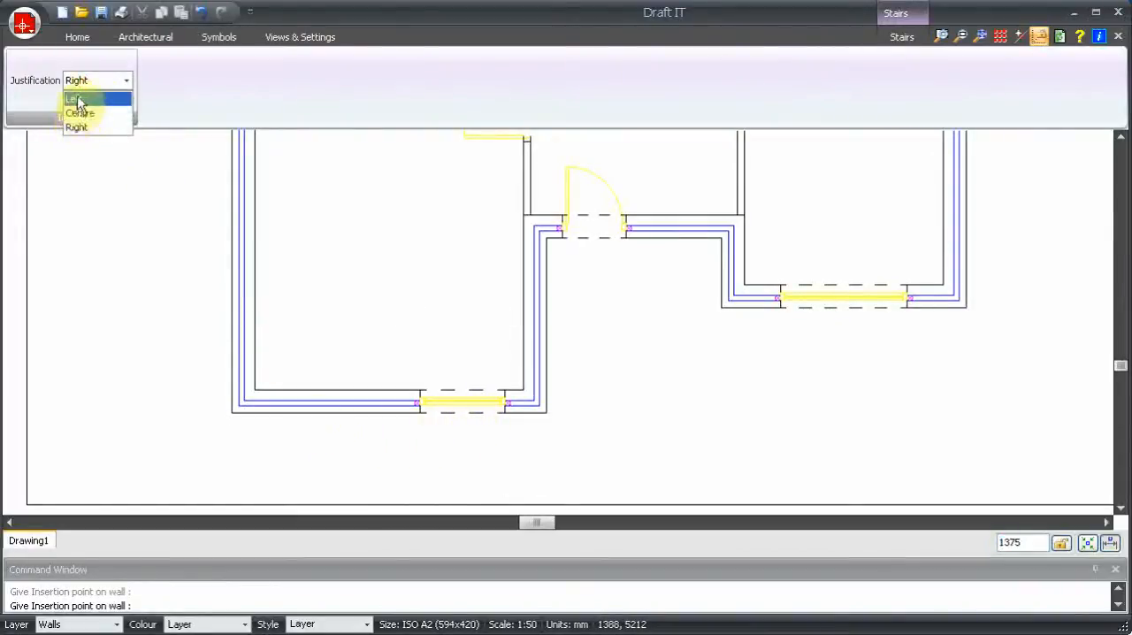
left_click(74, 99)
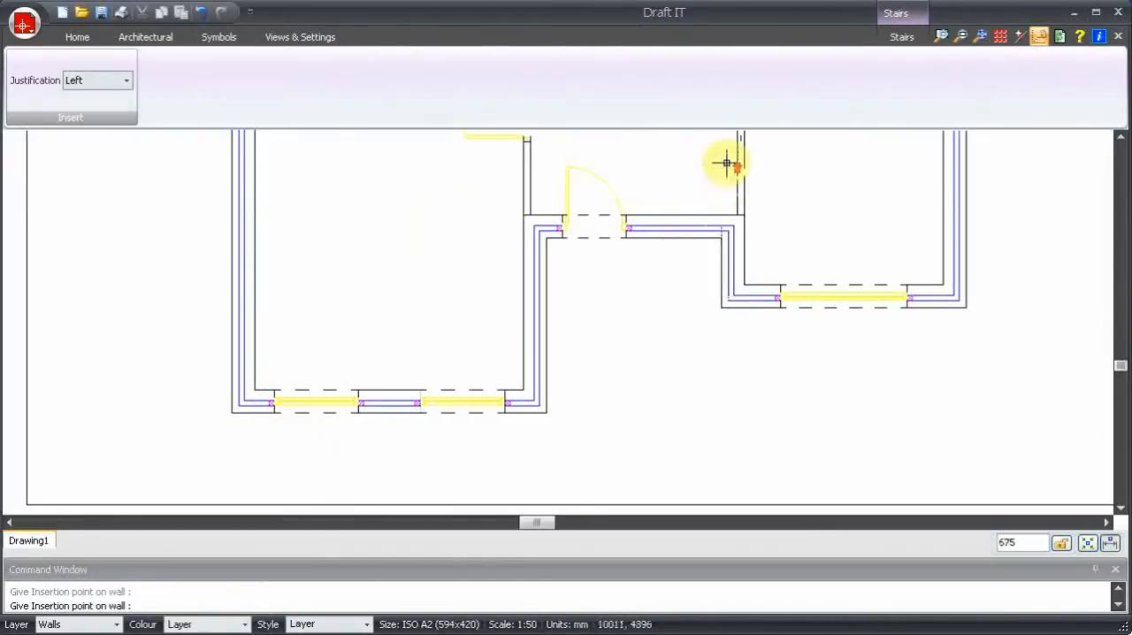
Set the window opening width to 810 and right justification for the remaining outer walls
left_click(725, 162)
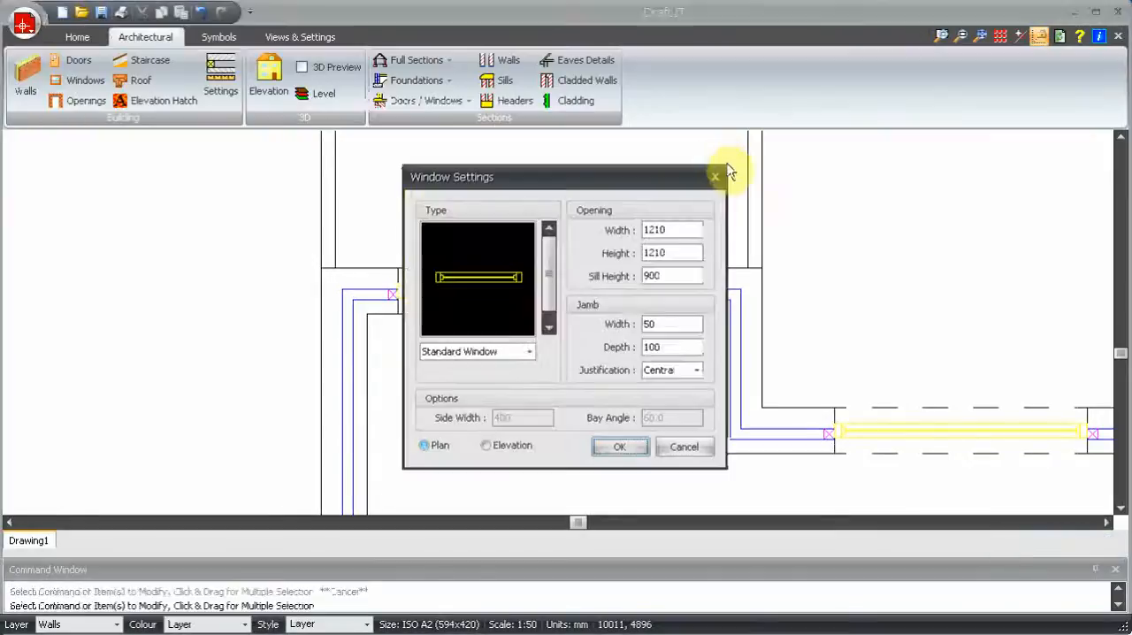
triple_click(672, 230)
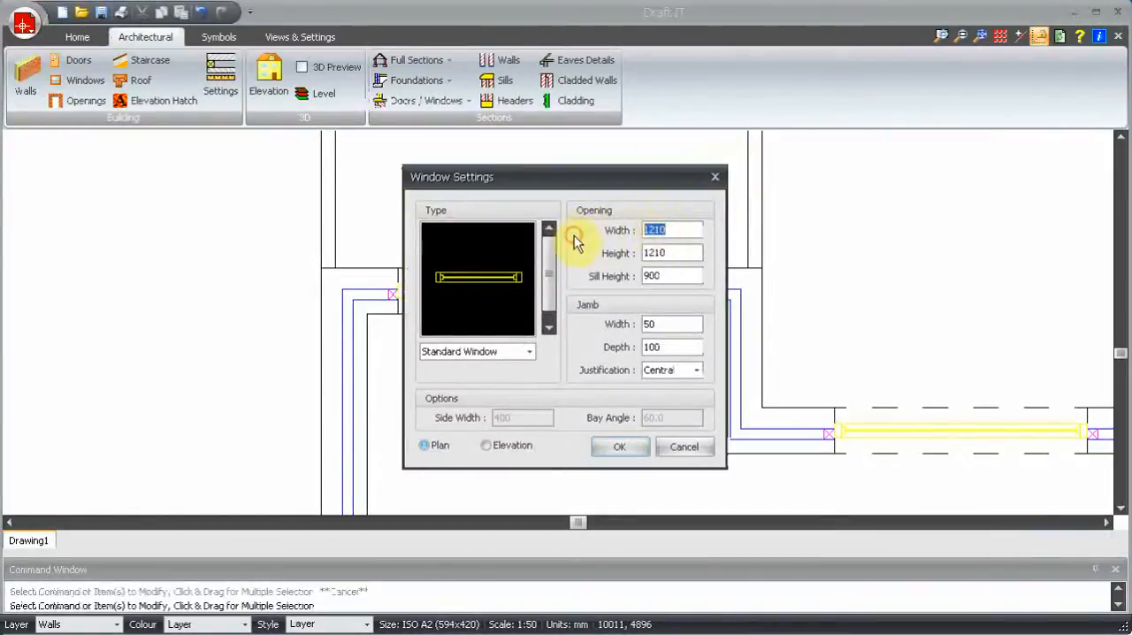
type("810")
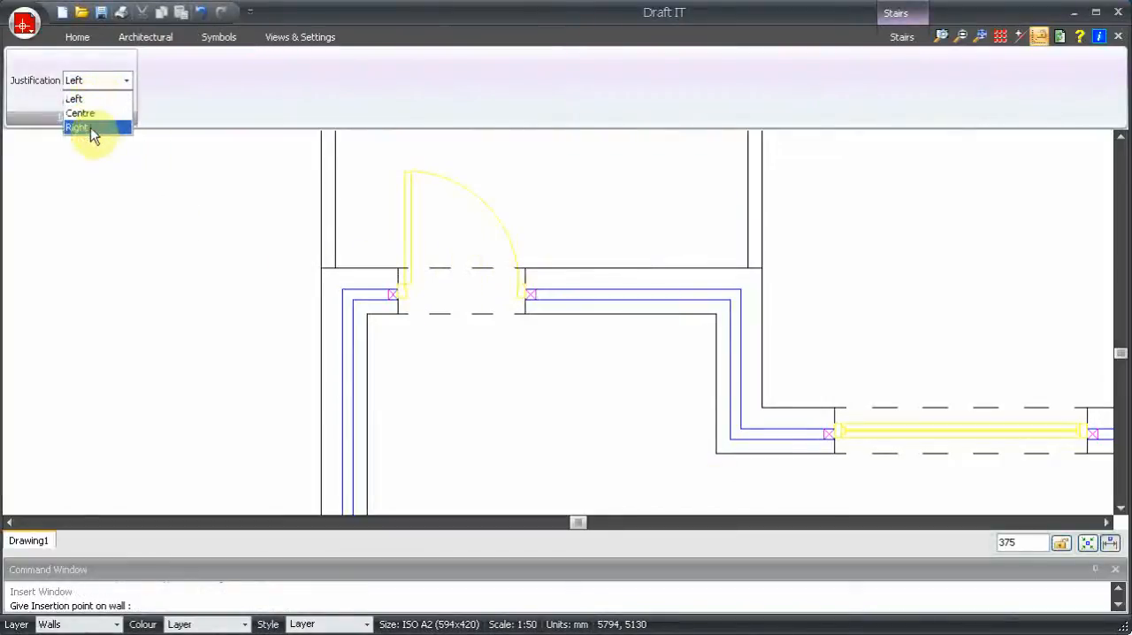
left_click(78, 127)
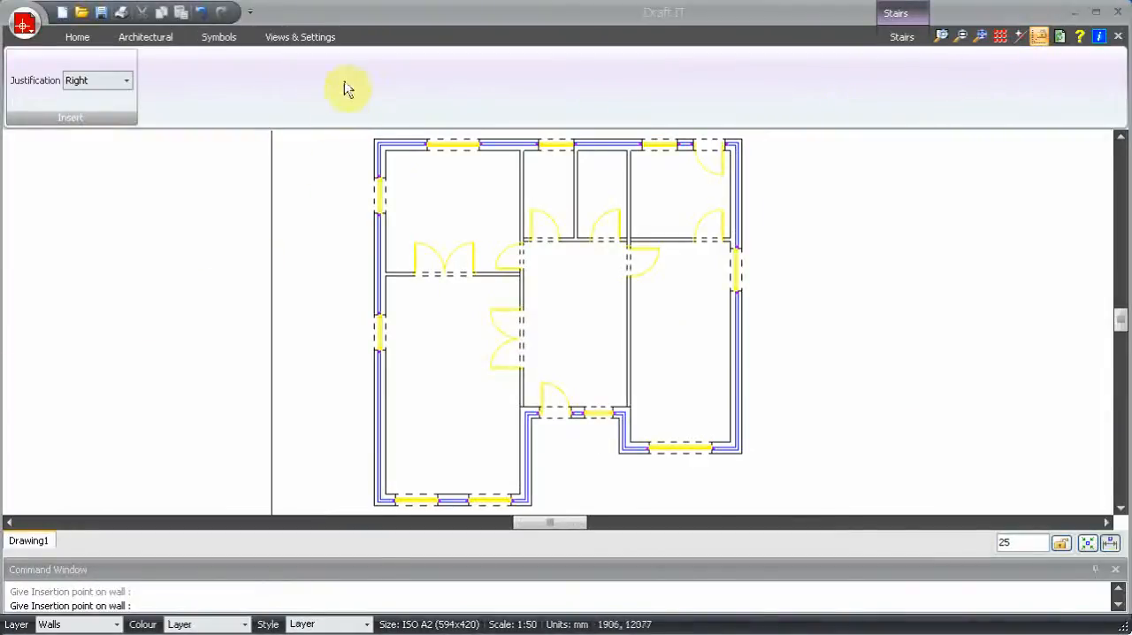
Insert a straight 13-riser staircase, right-justified, in the central hall
left_click(145, 35)
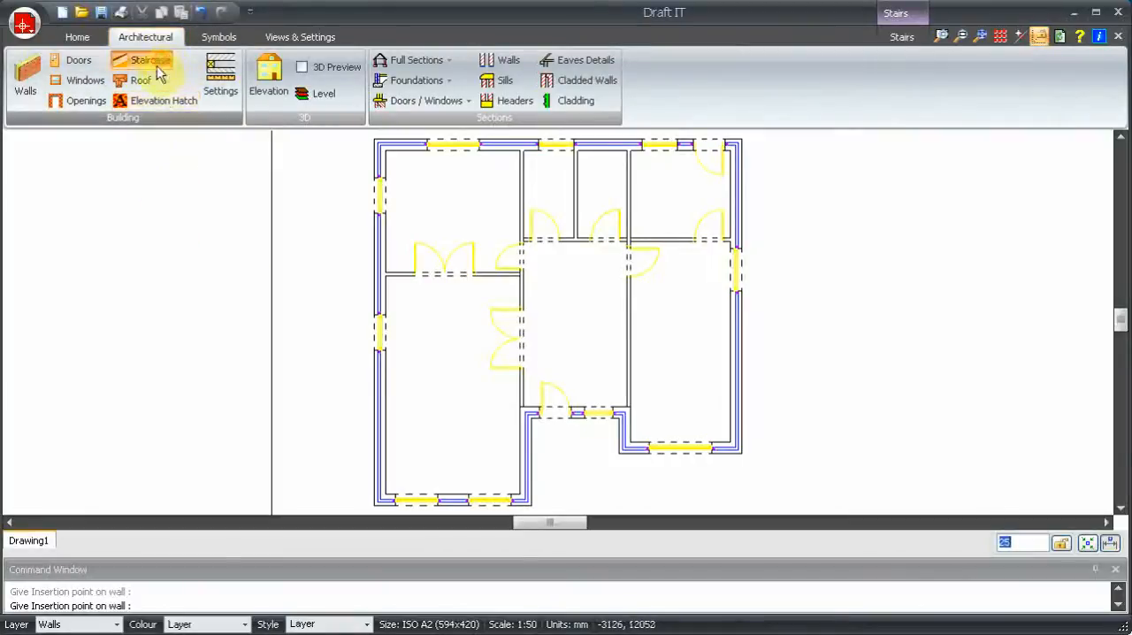
left_click(148, 60)
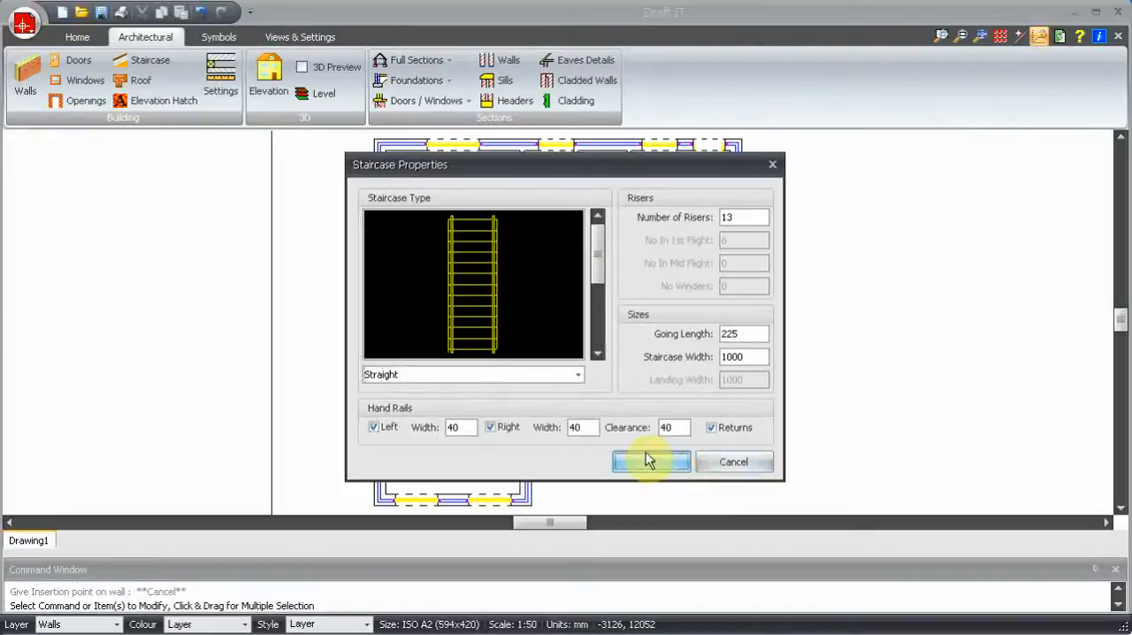
left_click(650, 461)
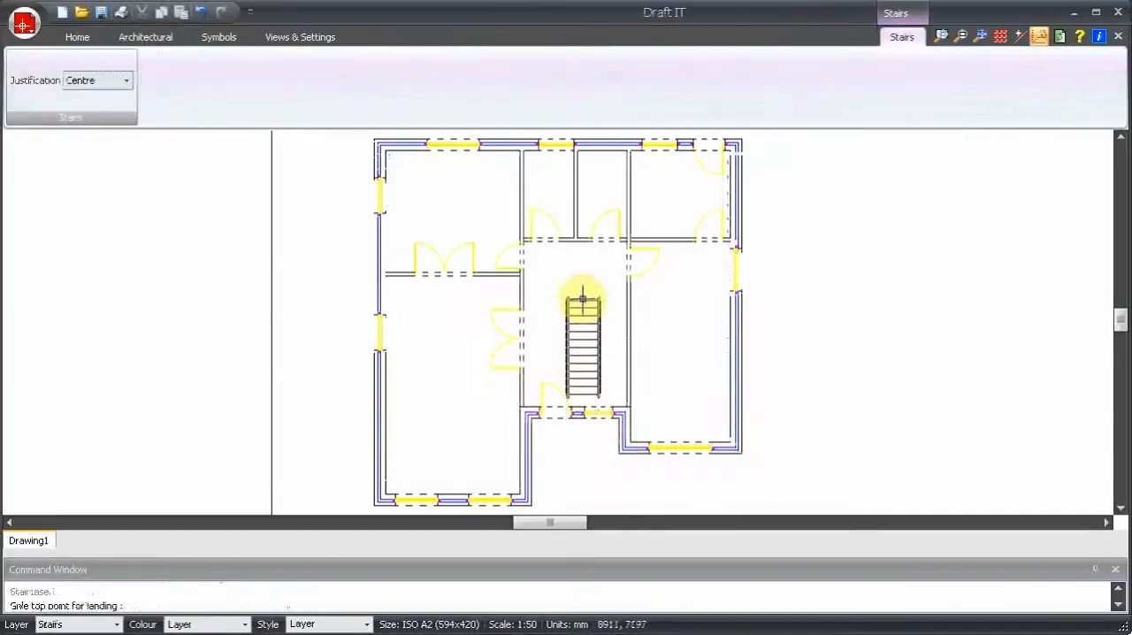
left_click(126, 80)
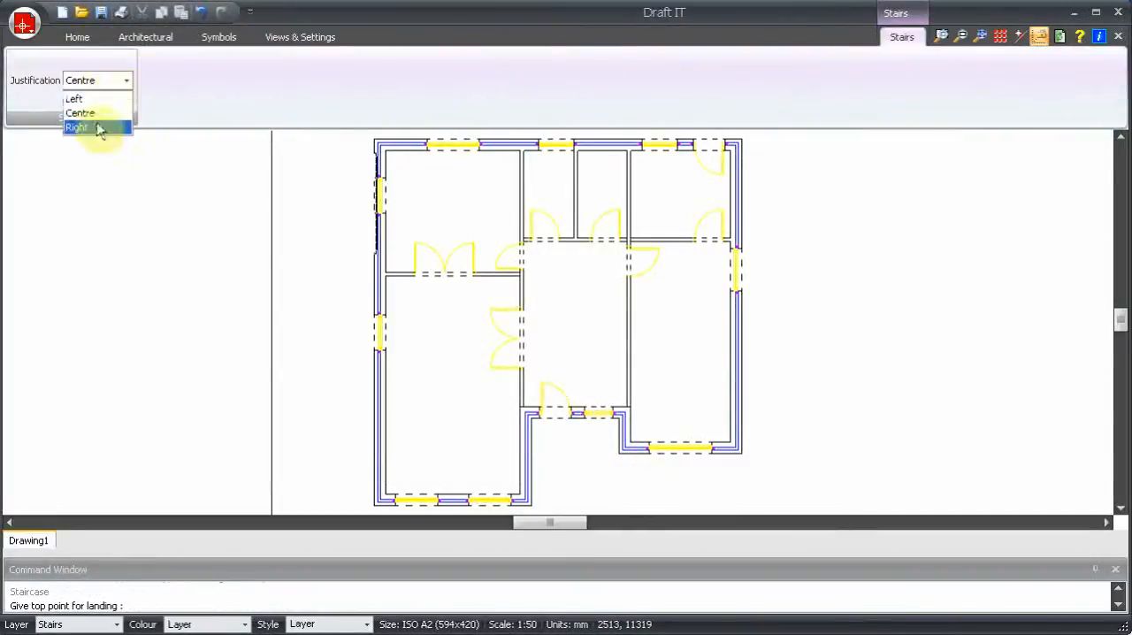
left_click(78, 127)
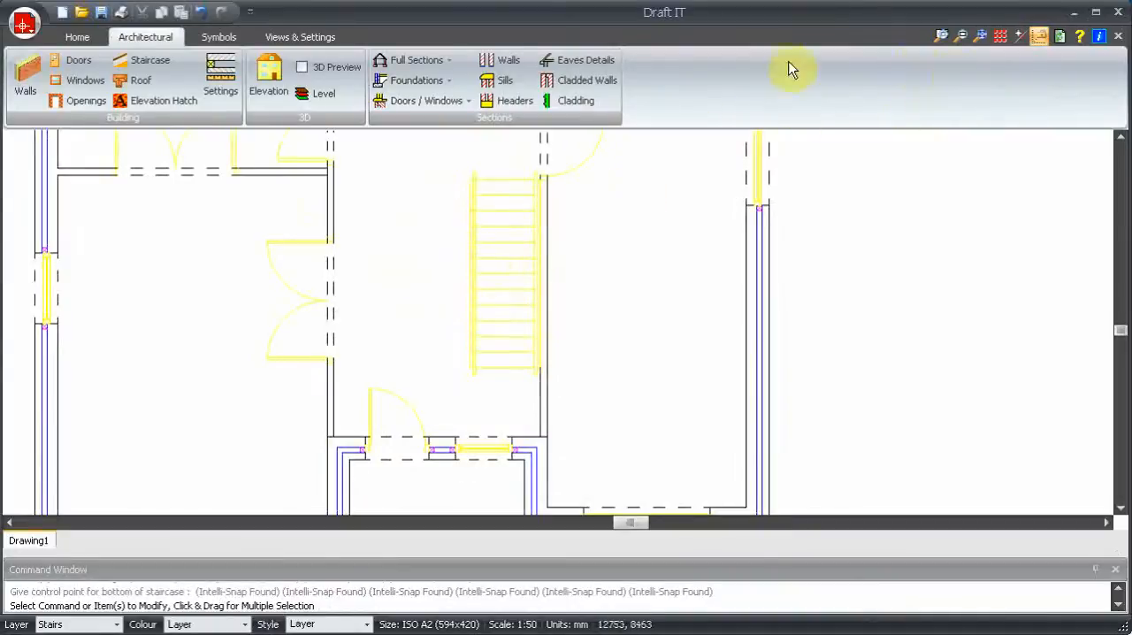
Start a single-headed annotation arrow along the centre of the staircase
left_click(78, 35)
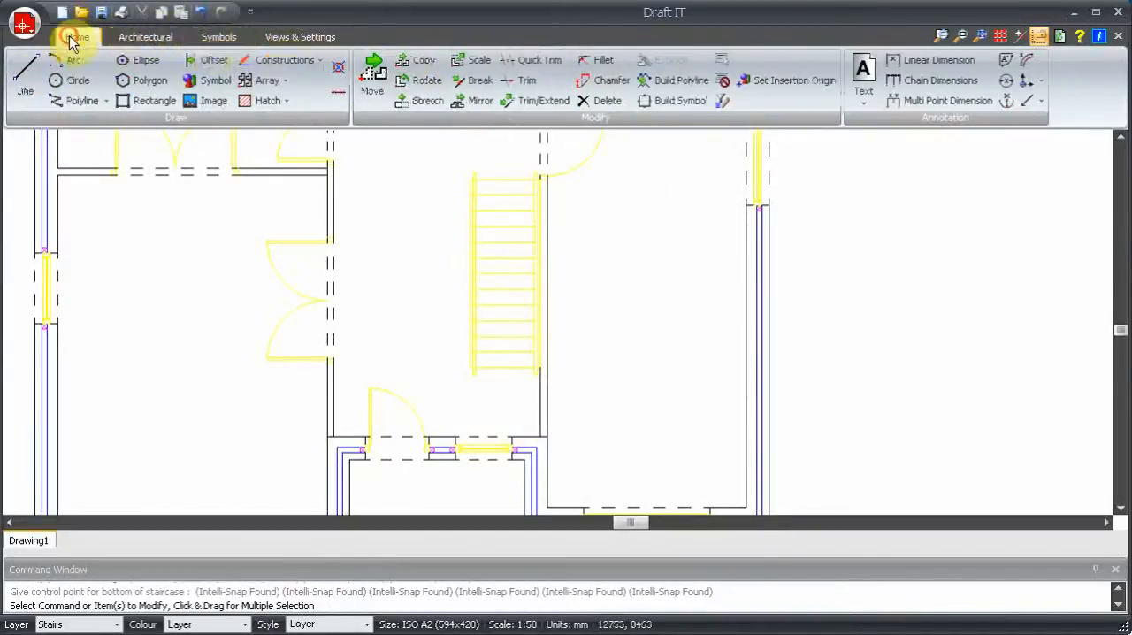
left_click(1029, 101)
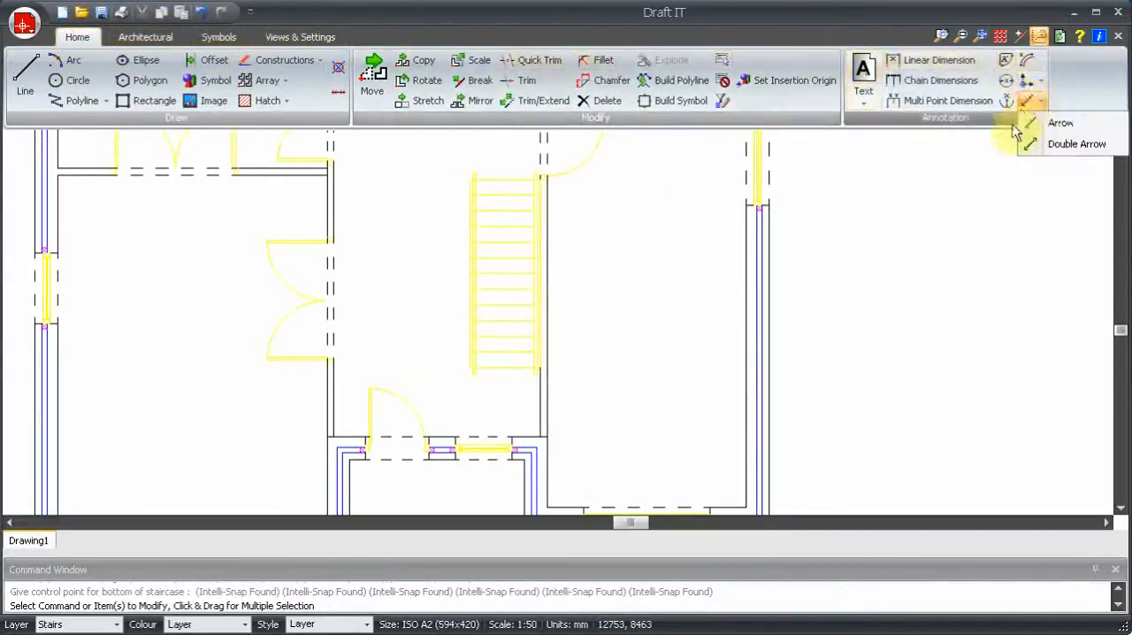
left_click(1061, 122)
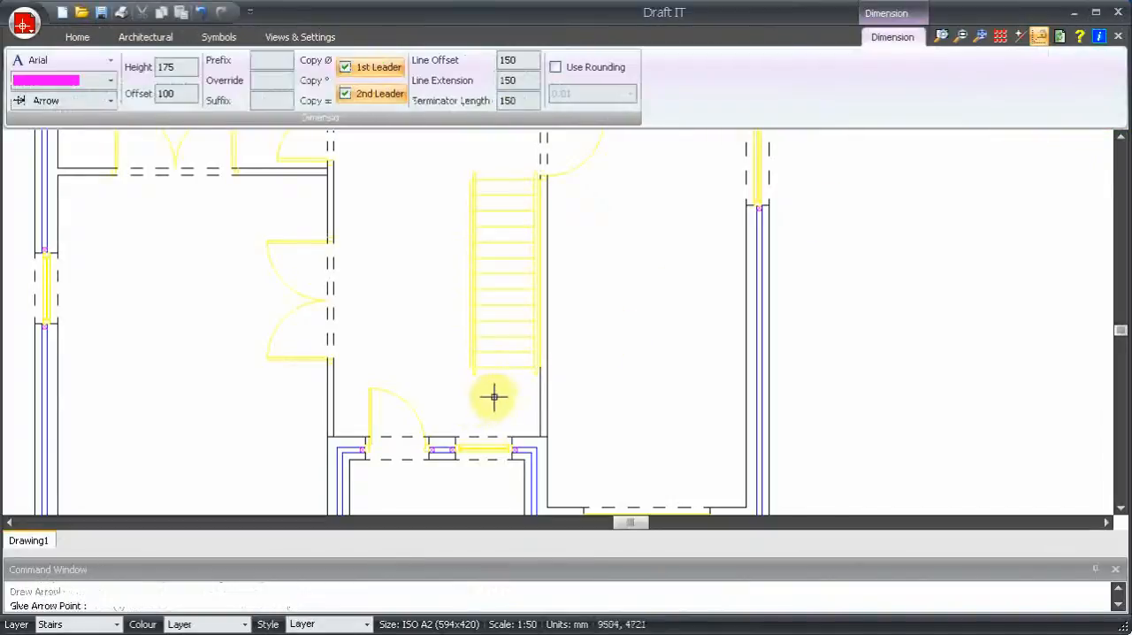
mouse_move(503, 285)
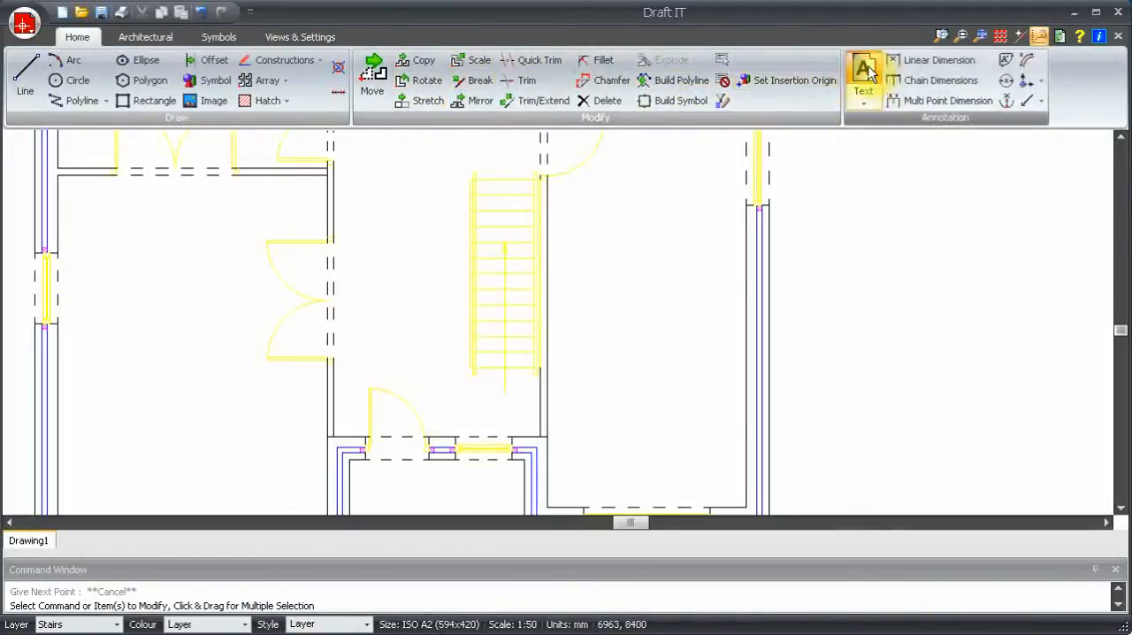
Create the text label 'UP' for the staircase direction
left_click(863, 74)
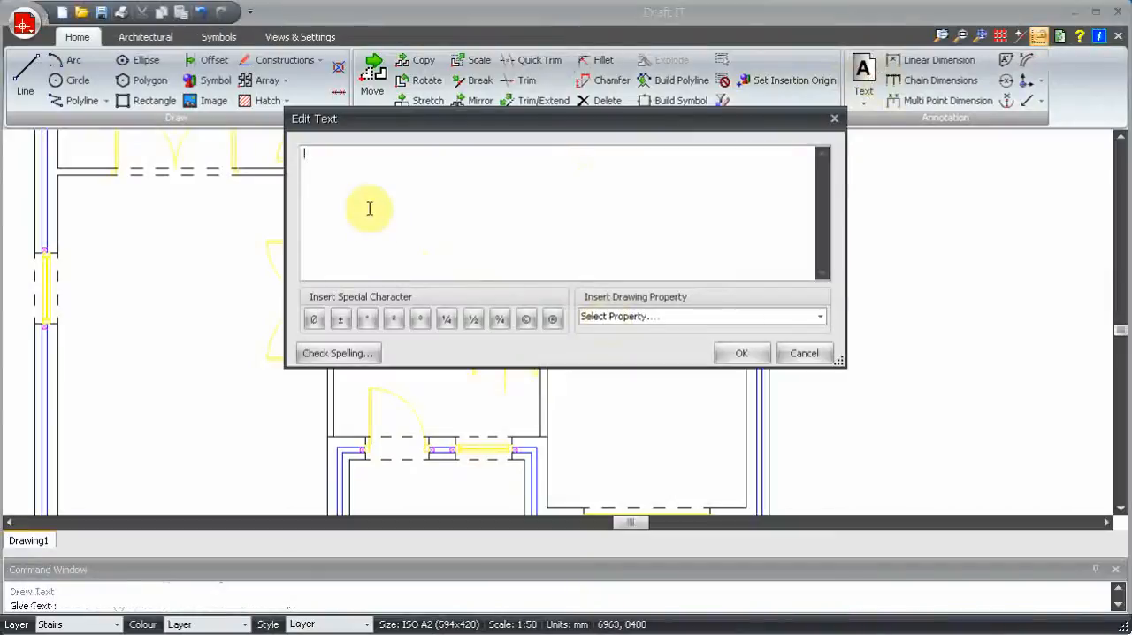
type("UP")
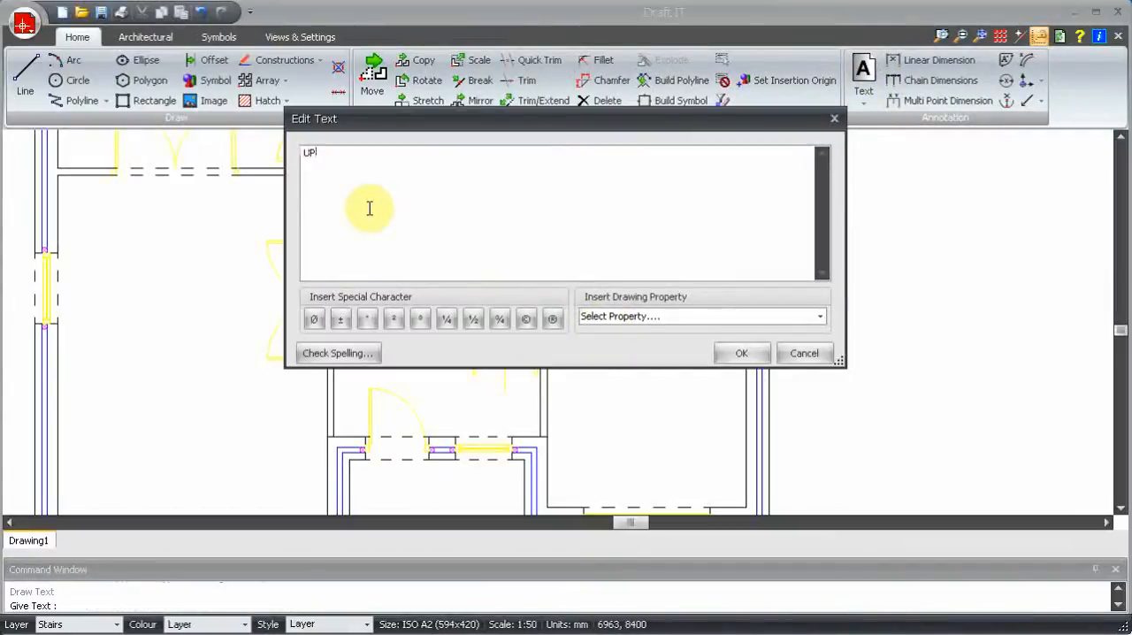
left_click(741, 354)
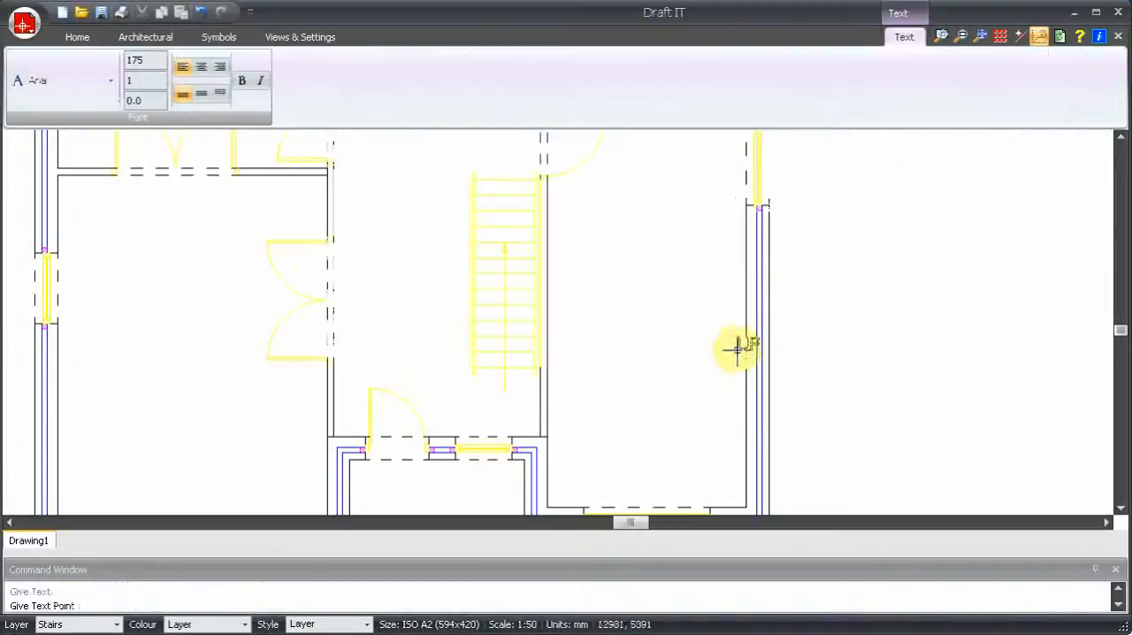